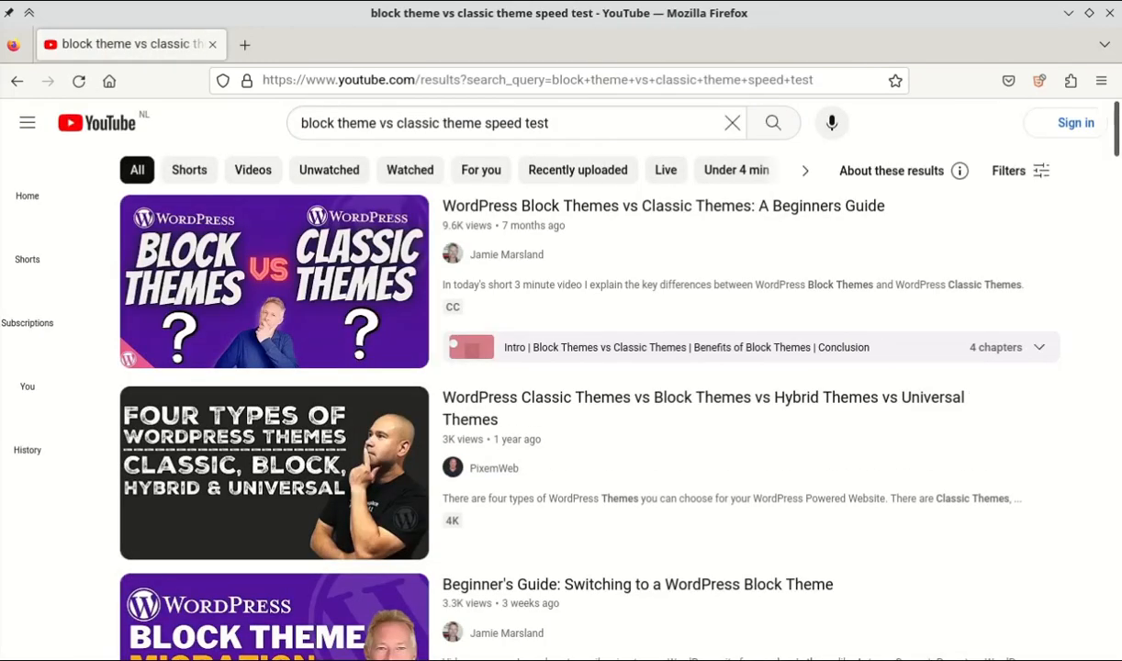
# Open Installed Plugins in WordPress admin, showing four plugins with only WooCommerce active.
pyautogui.scroll(-3)
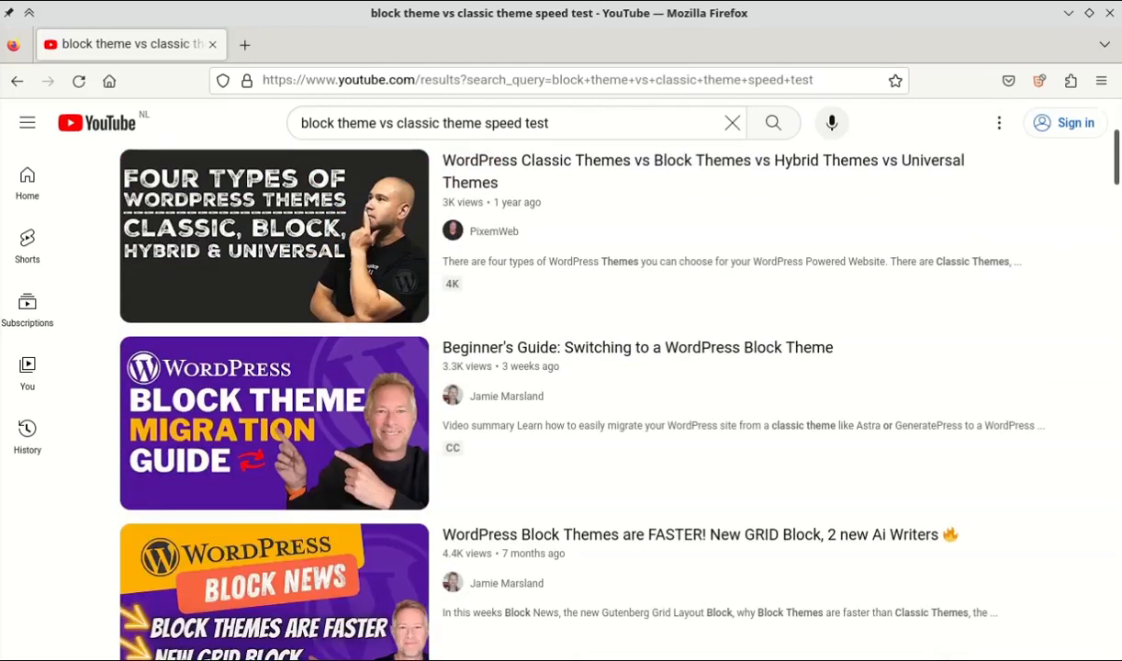
pyautogui.scroll(-3)
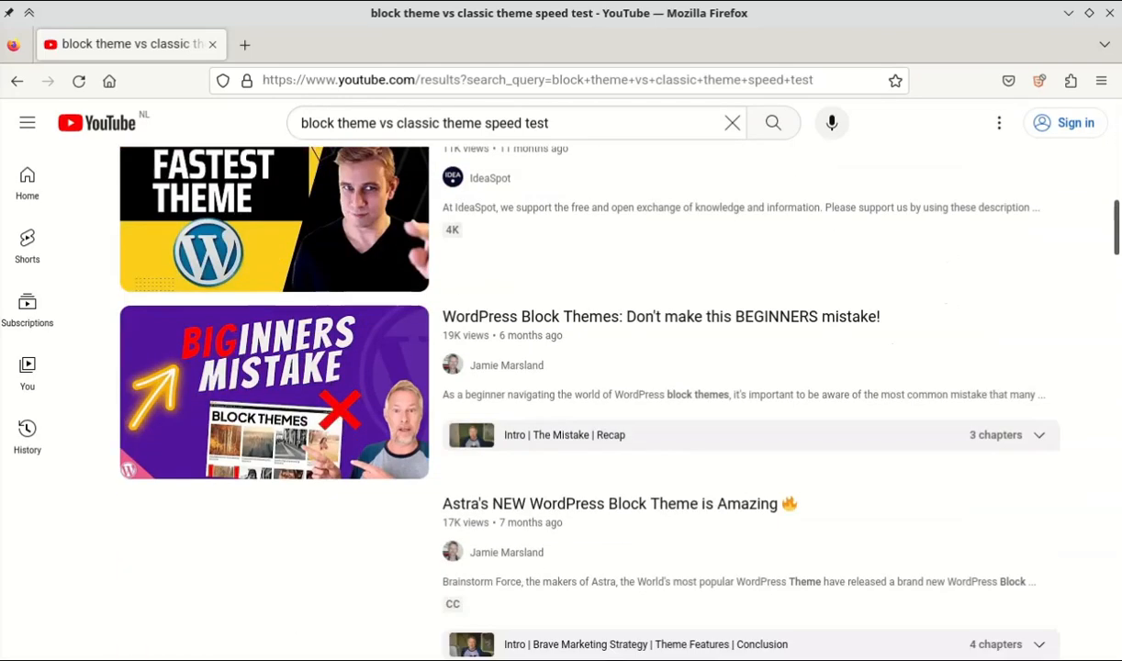
pyautogui.scroll(-3)
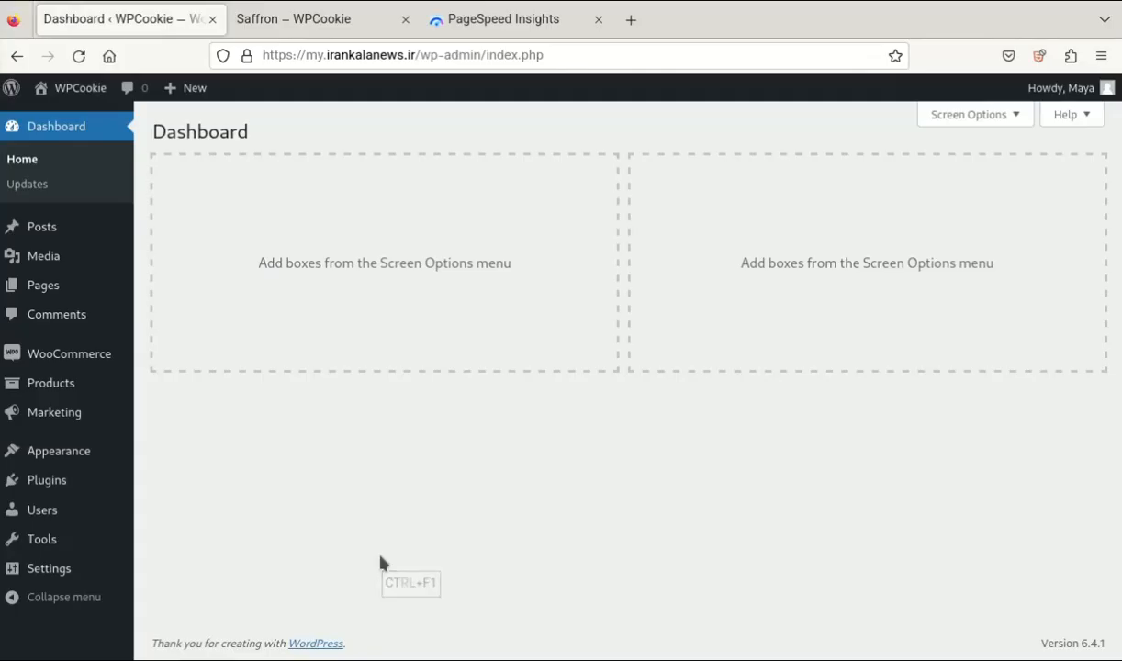
pyautogui.moveTo(397, 384)
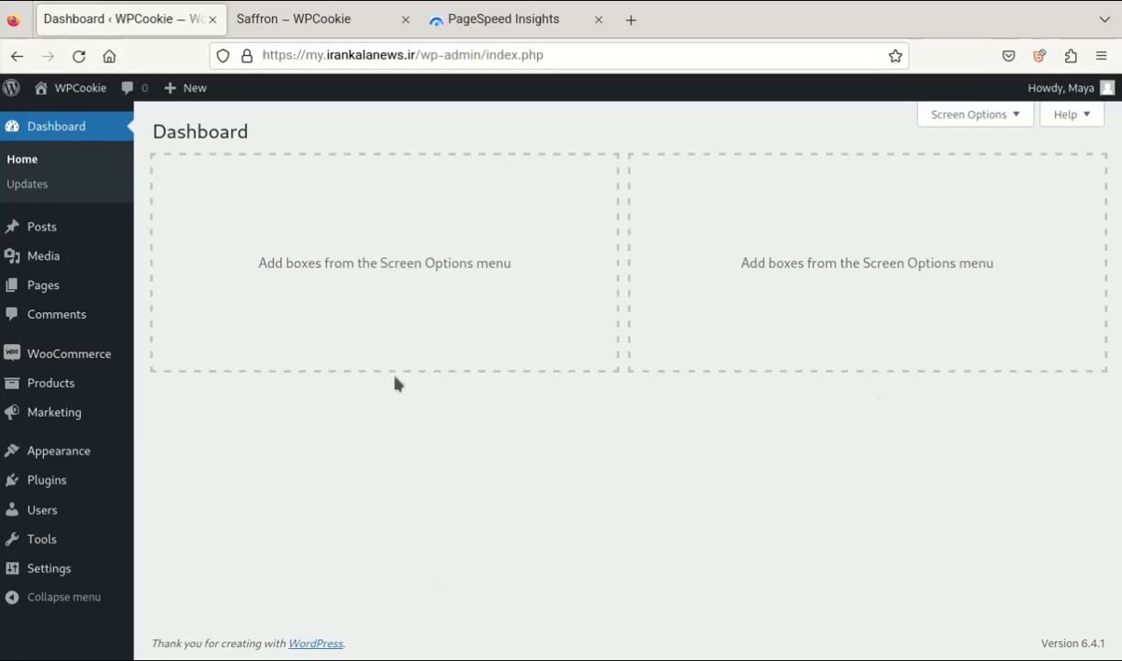
pyautogui.click(45, 480)
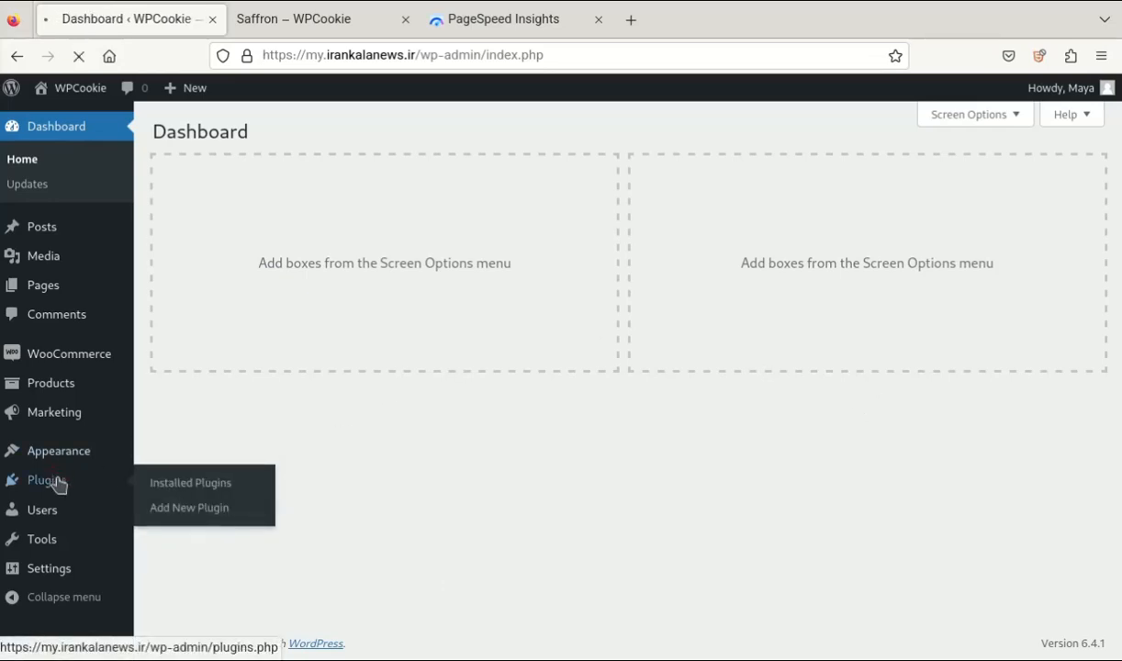
pyautogui.click(190, 483)
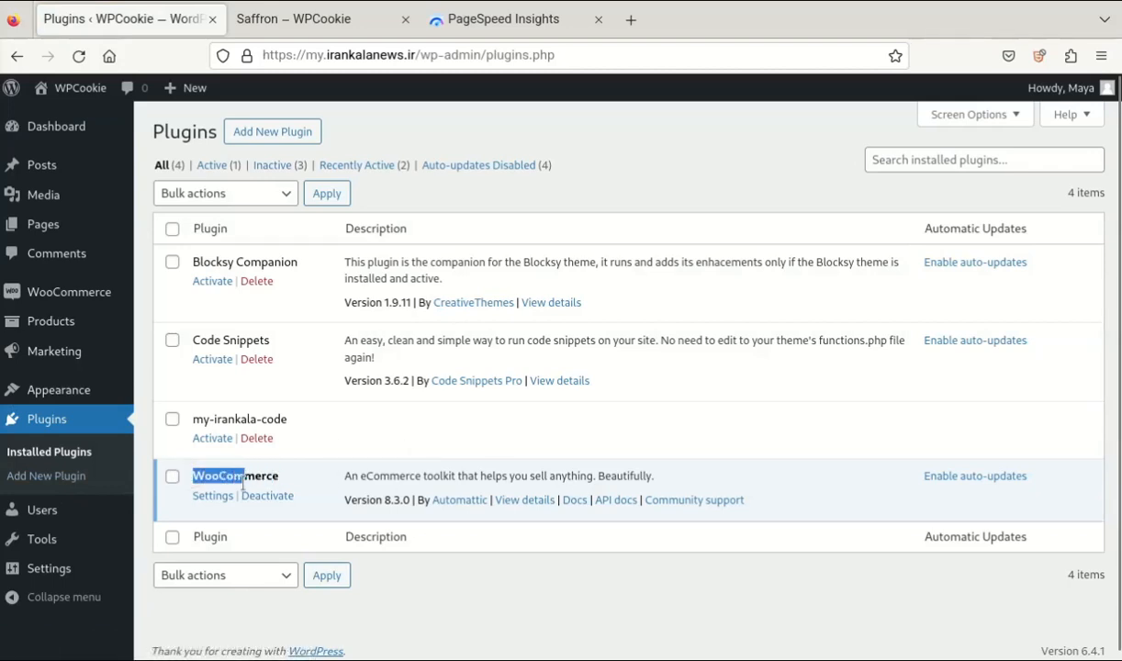
# Analyze the saffron product page twice on mobile (82, then 79), then rerun on Desktop.
pyautogui.click(500, 18)
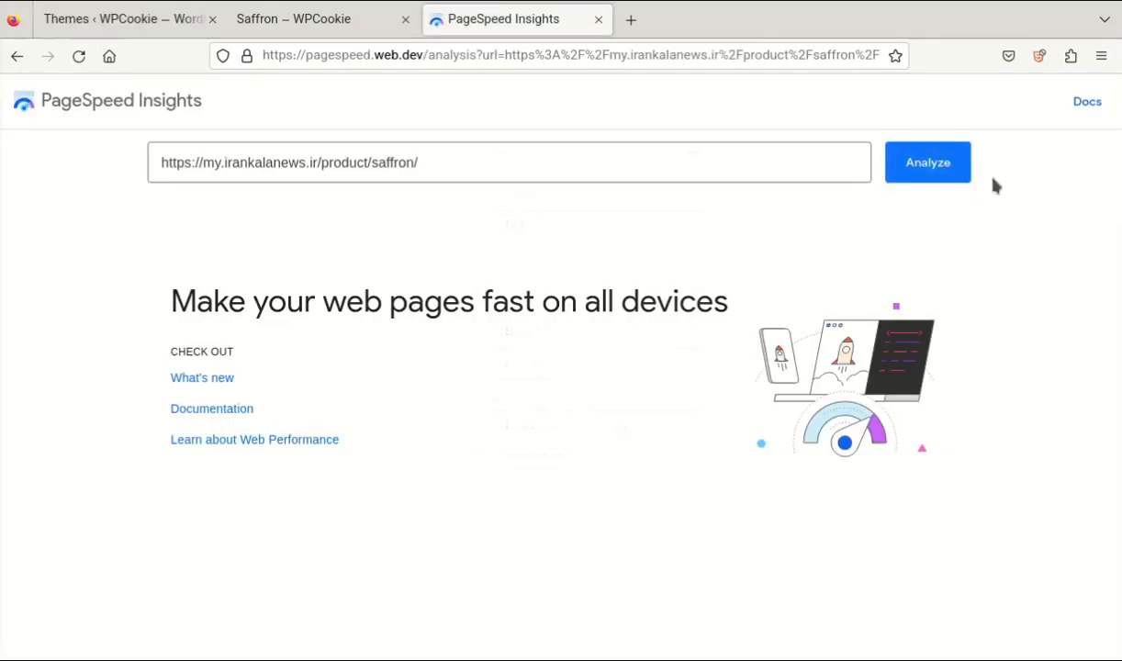
pyautogui.click(927, 162)
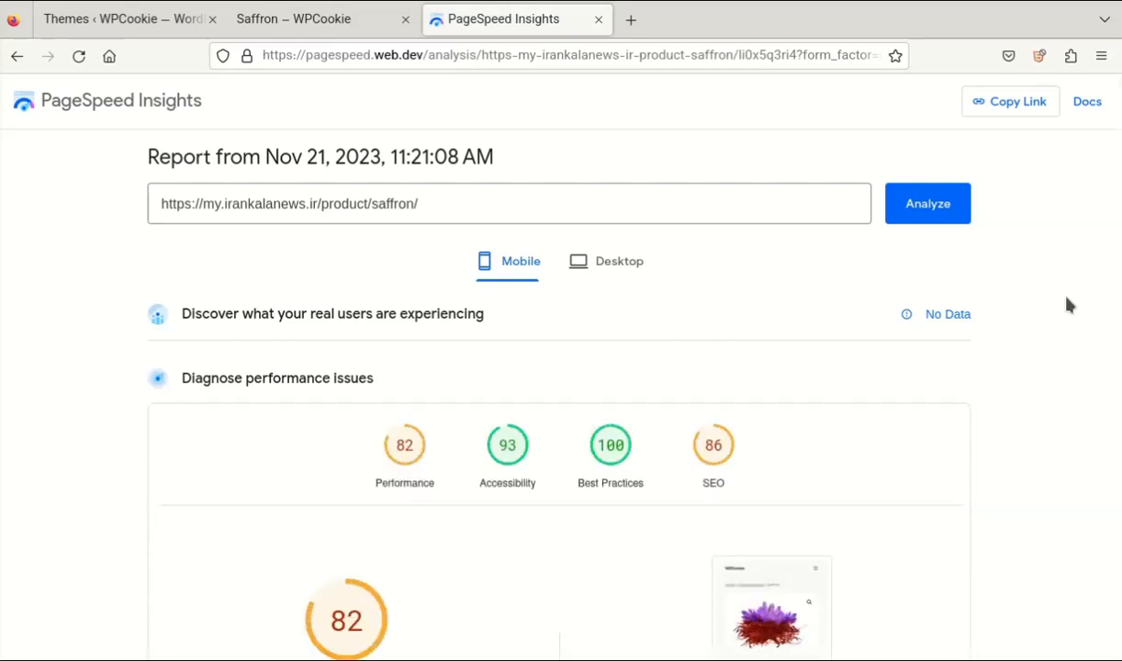
pyautogui.scroll(-3)
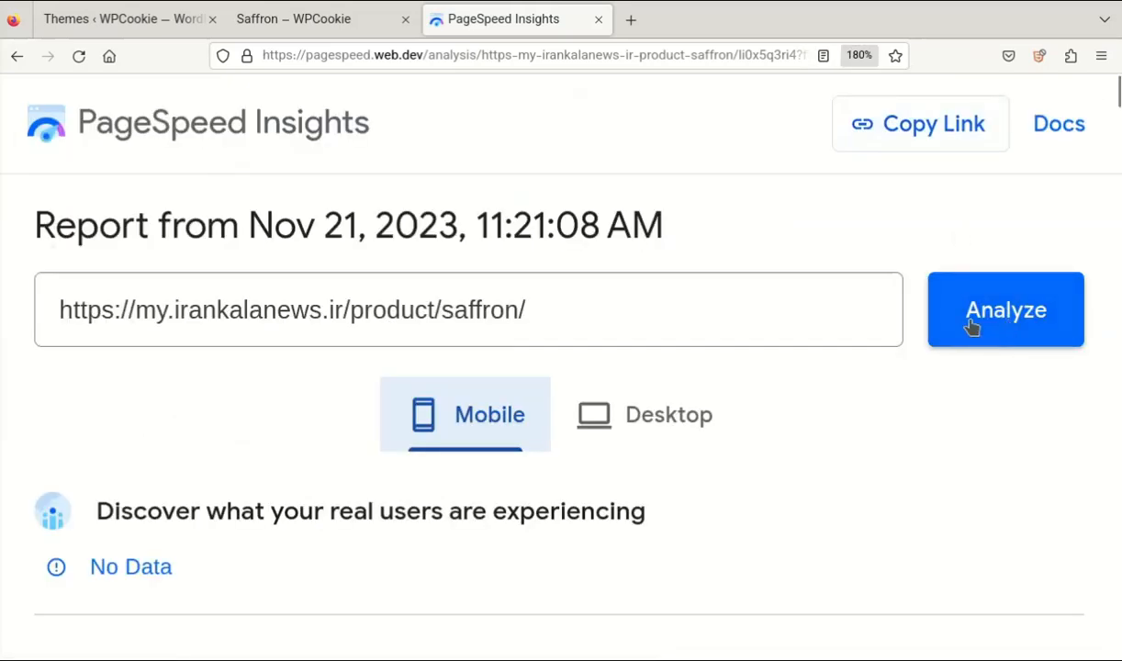
pyautogui.click(1005, 309)
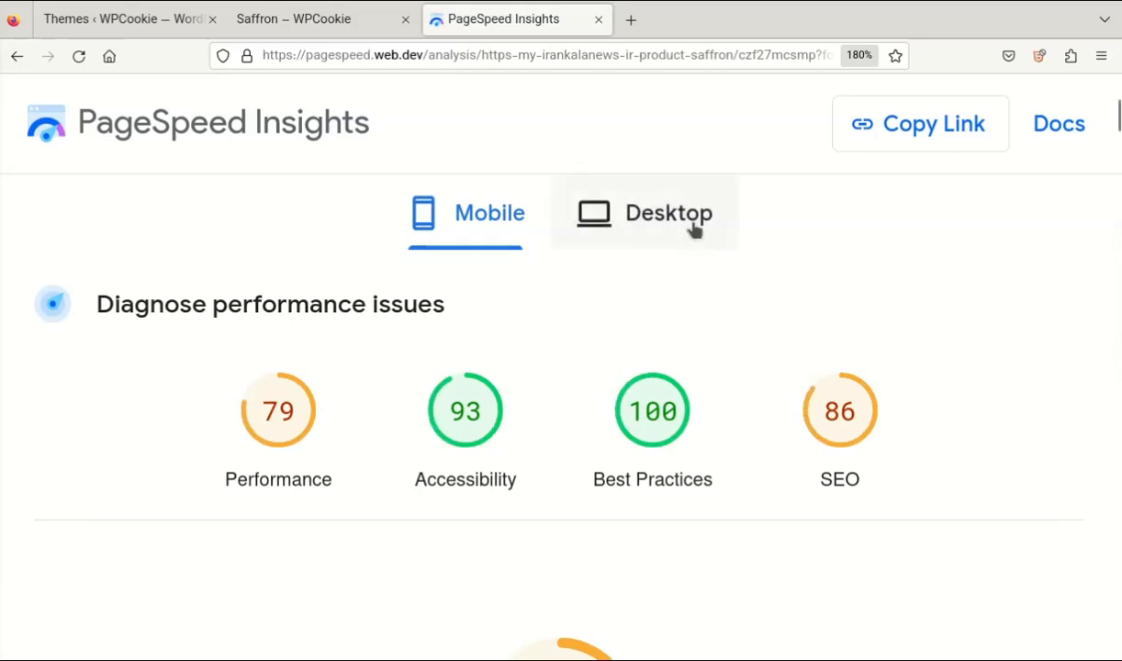
pyautogui.click(669, 213)
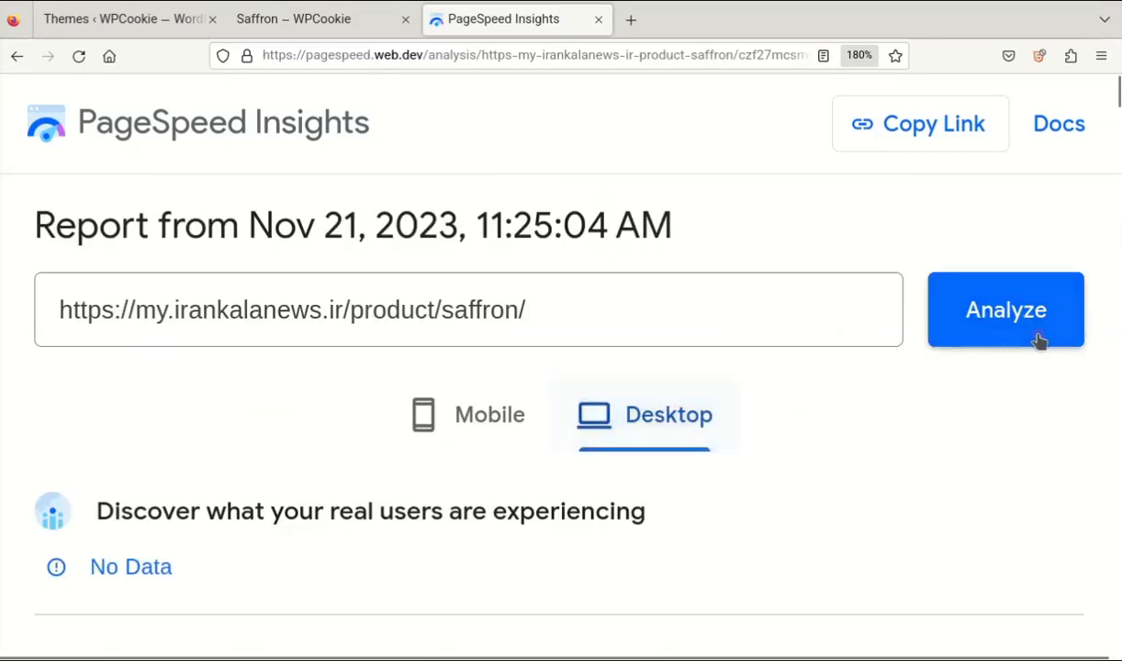
pyautogui.click(1005, 309)
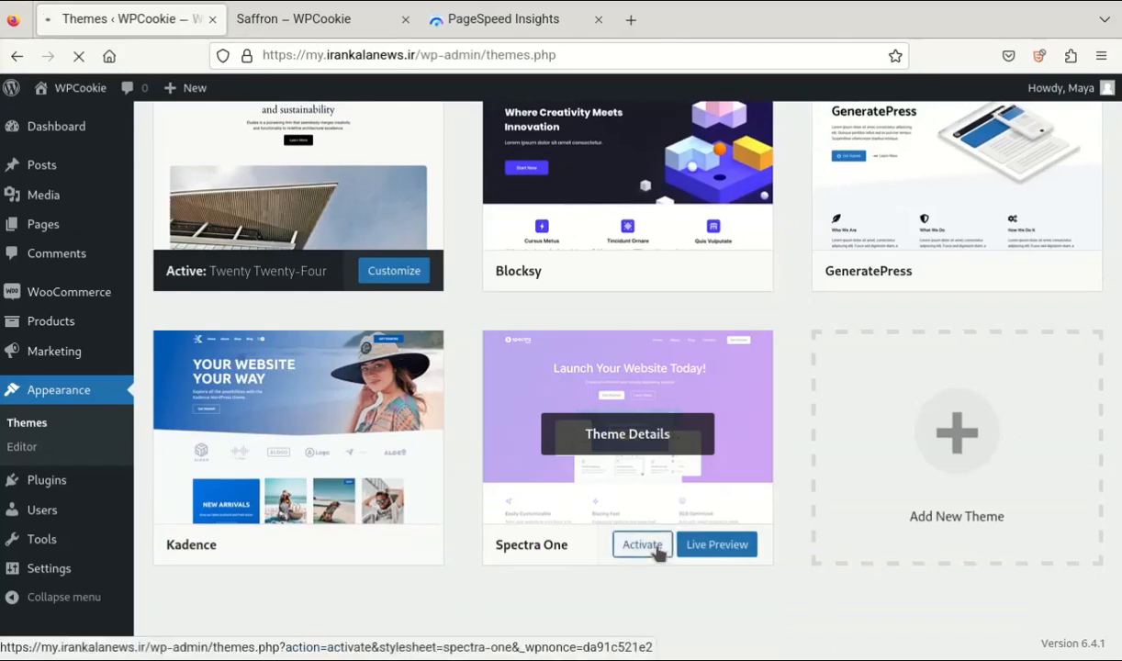
# Activate the Spectra One theme and view the saffron product page with it.
pyautogui.click(294, 19)
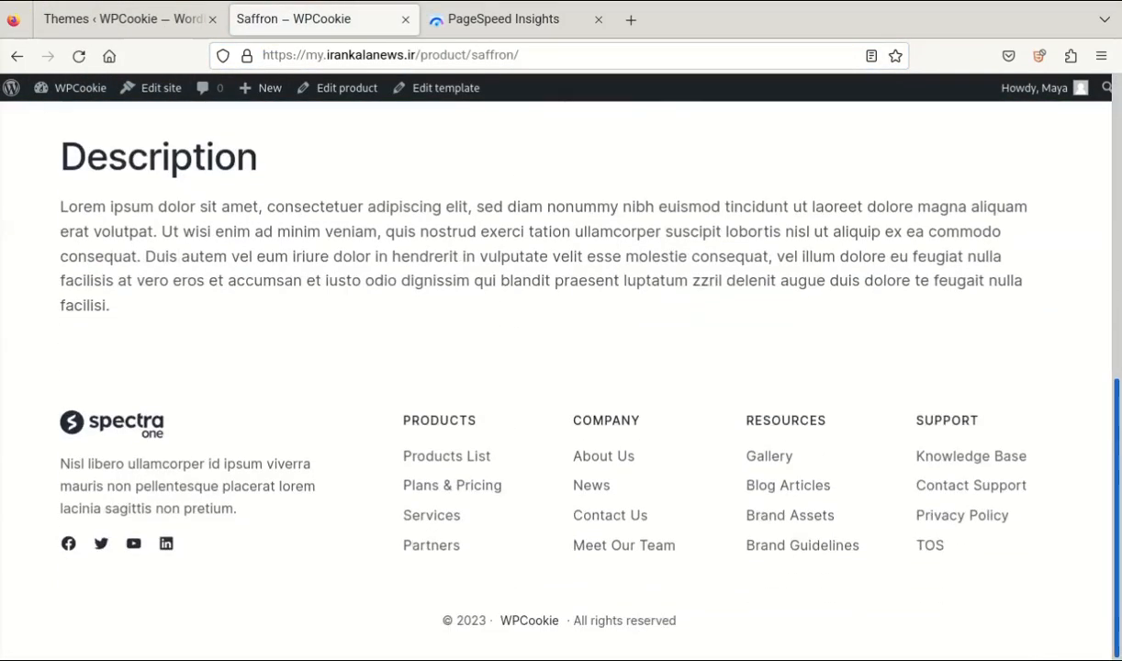
pyautogui.click(498, 19)
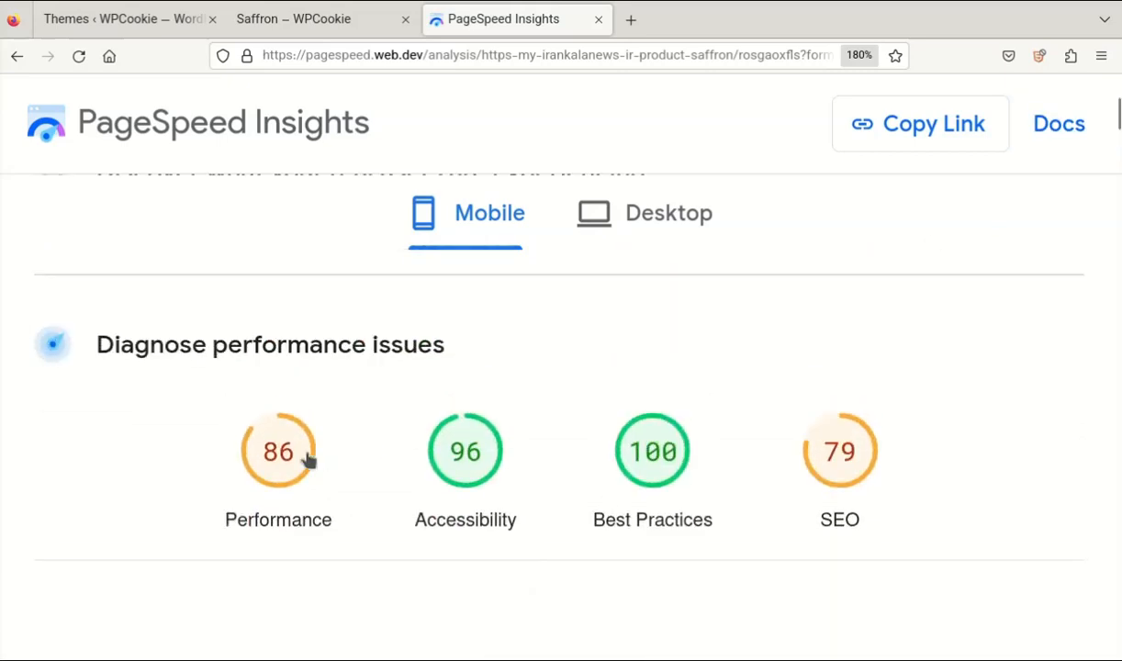
# Rerun Spectra One PageSpeed tests: mobile performance 85–86, desktop 95–96; return to themes.
pyautogui.scroll(-3)
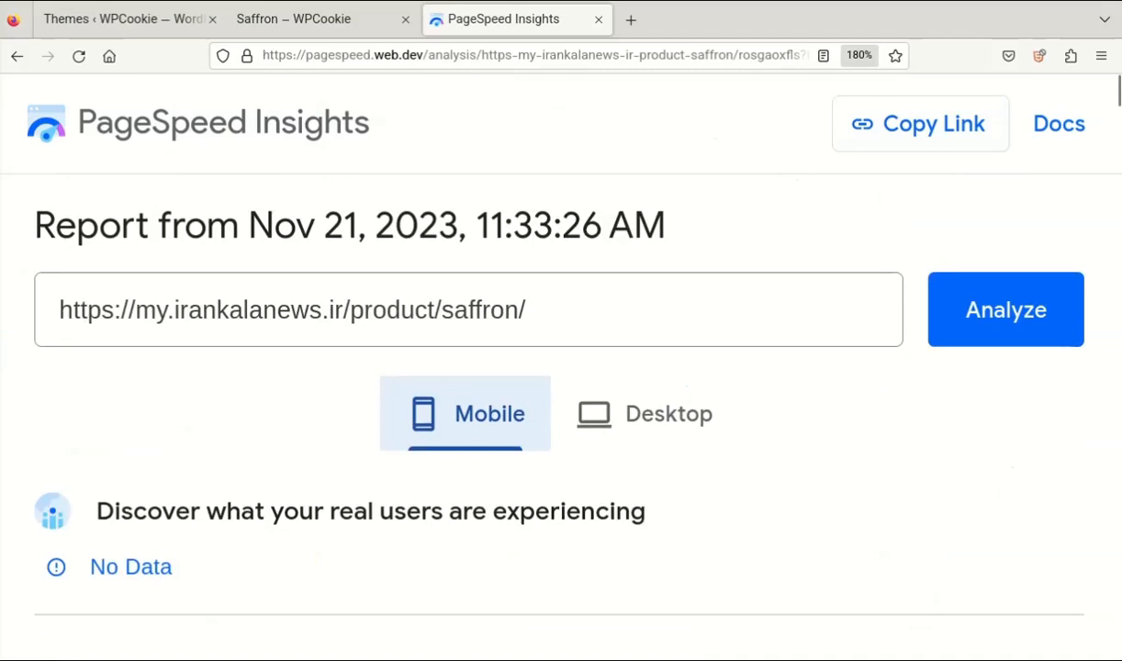
pyautogui.moveTo(953, 316)
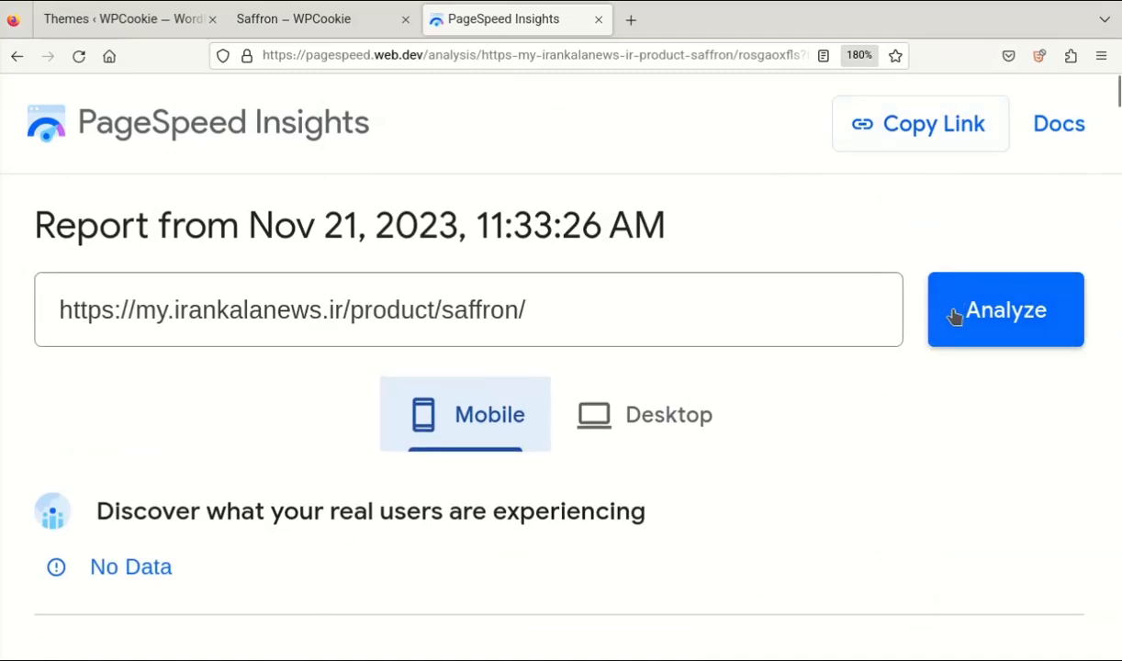
pyautogui.click(1004, 309)
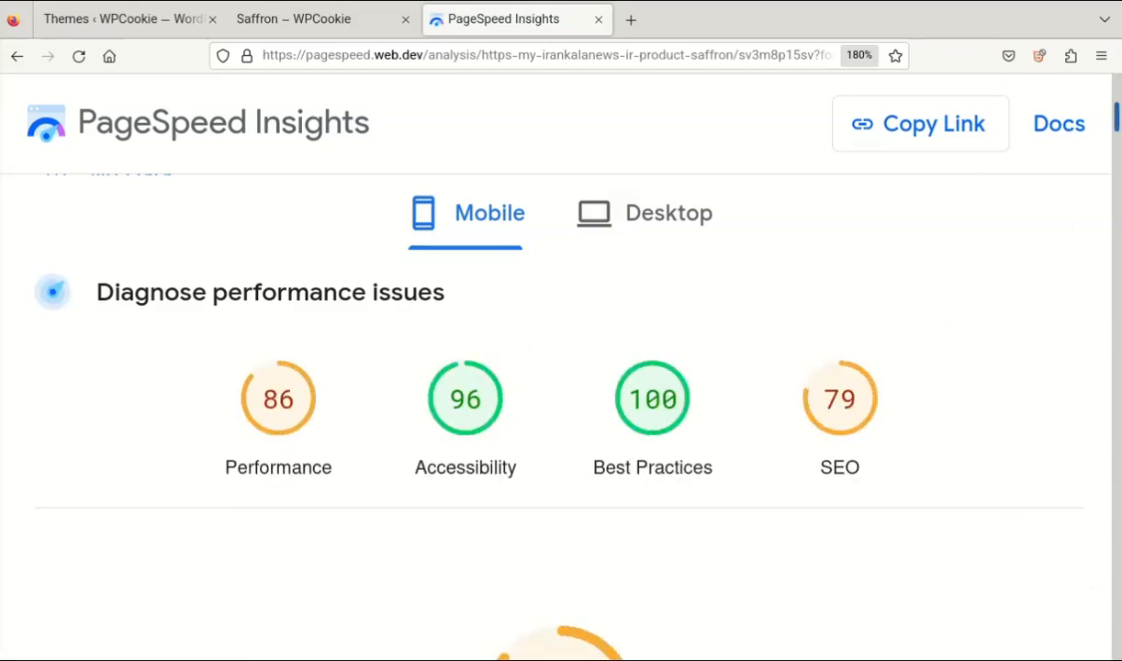
pyautogui.click(668, 212)
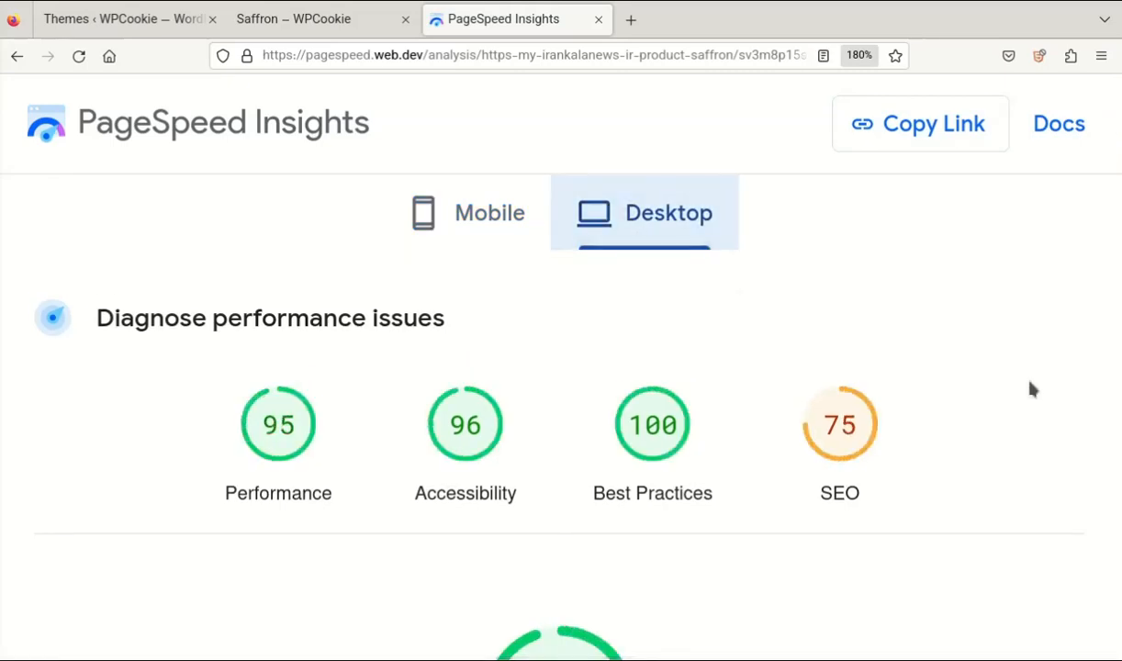
pyautogui.click(465, 212)
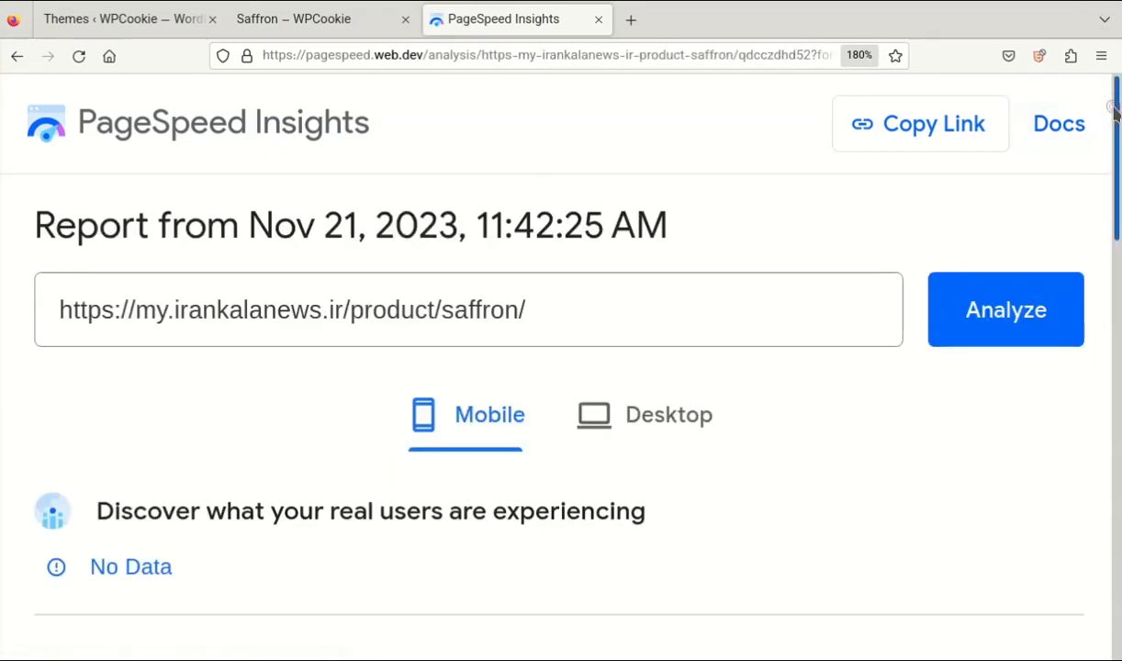
pyautogui.scroll(-3)
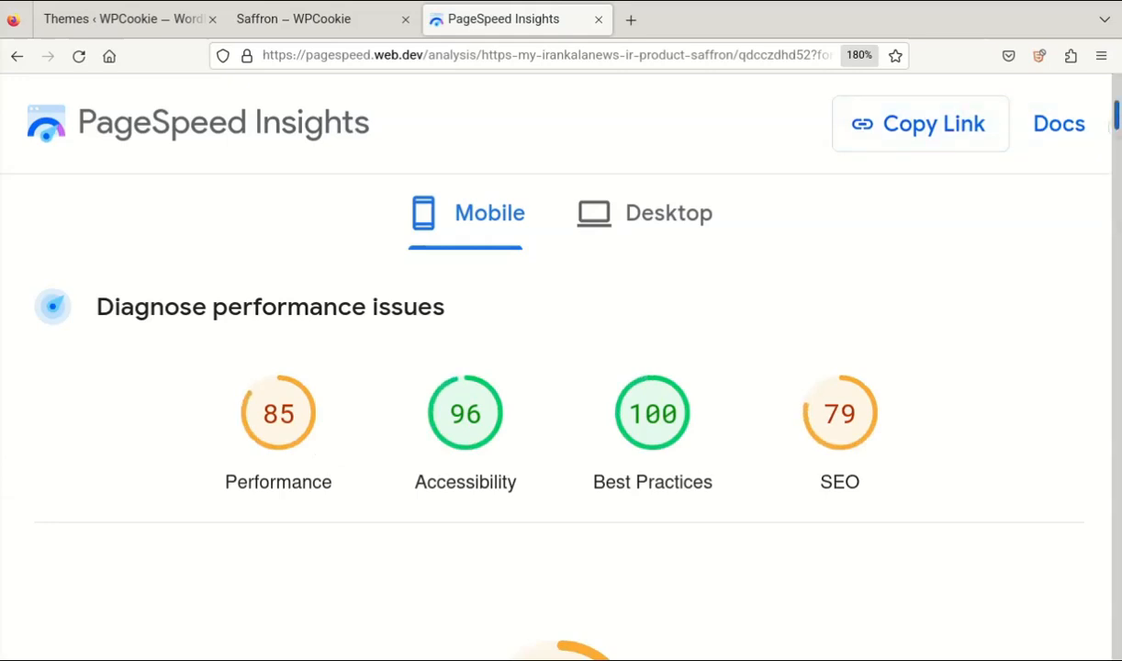
pyautogui.moveTo(312, 445)
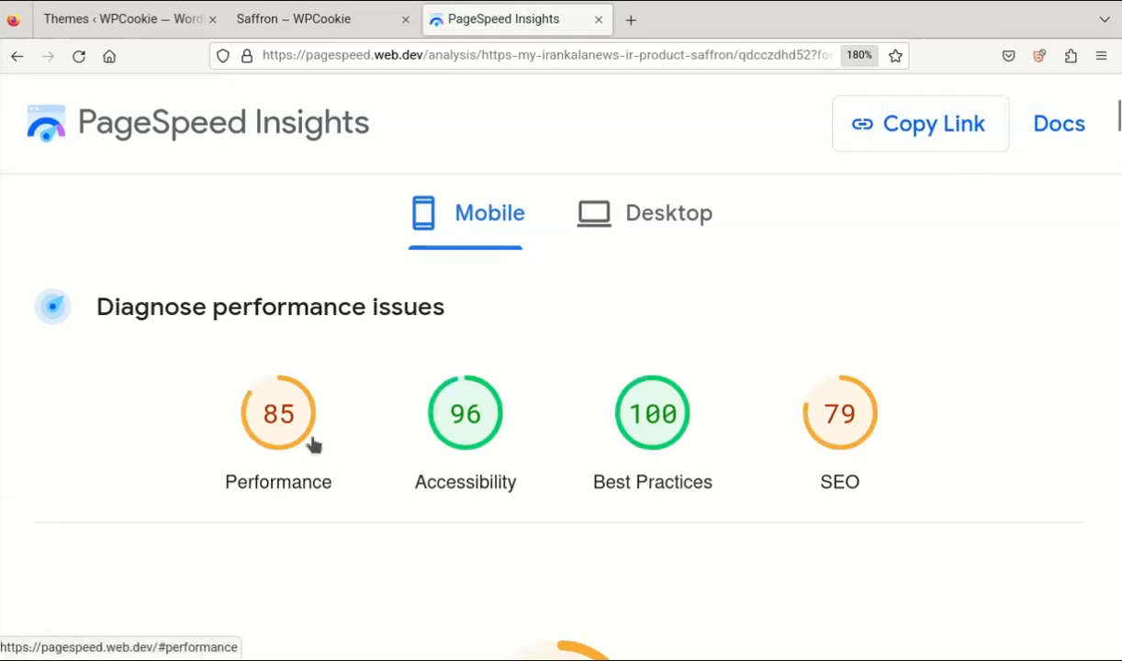
pyautogui.click(667, 212)
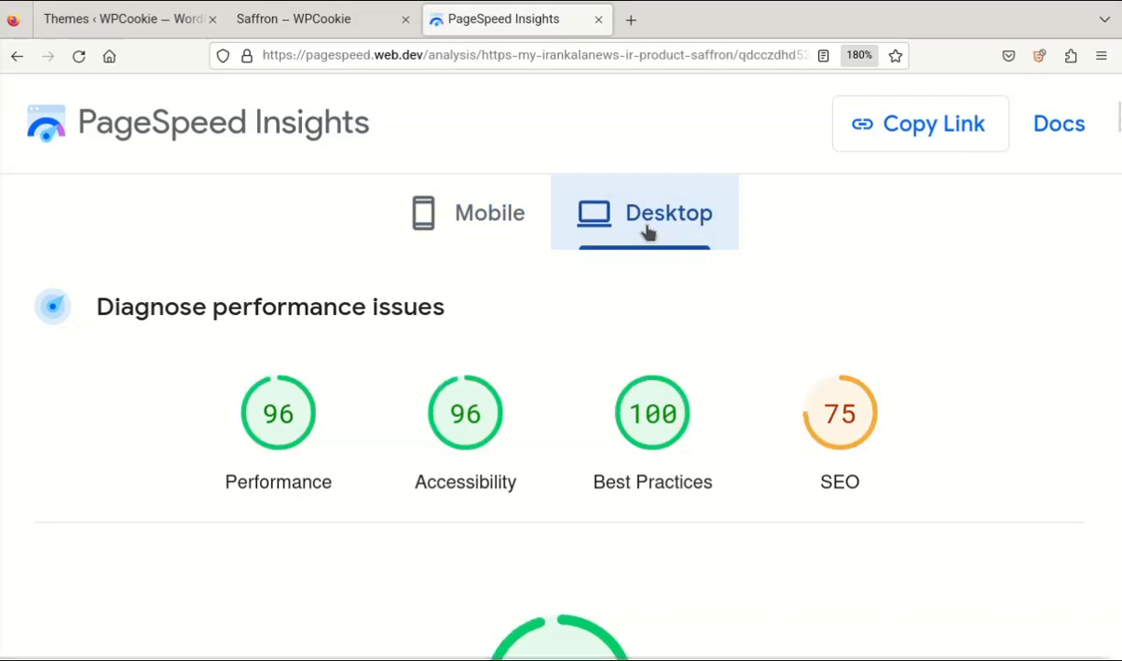
pyautogui.click(119, 19)
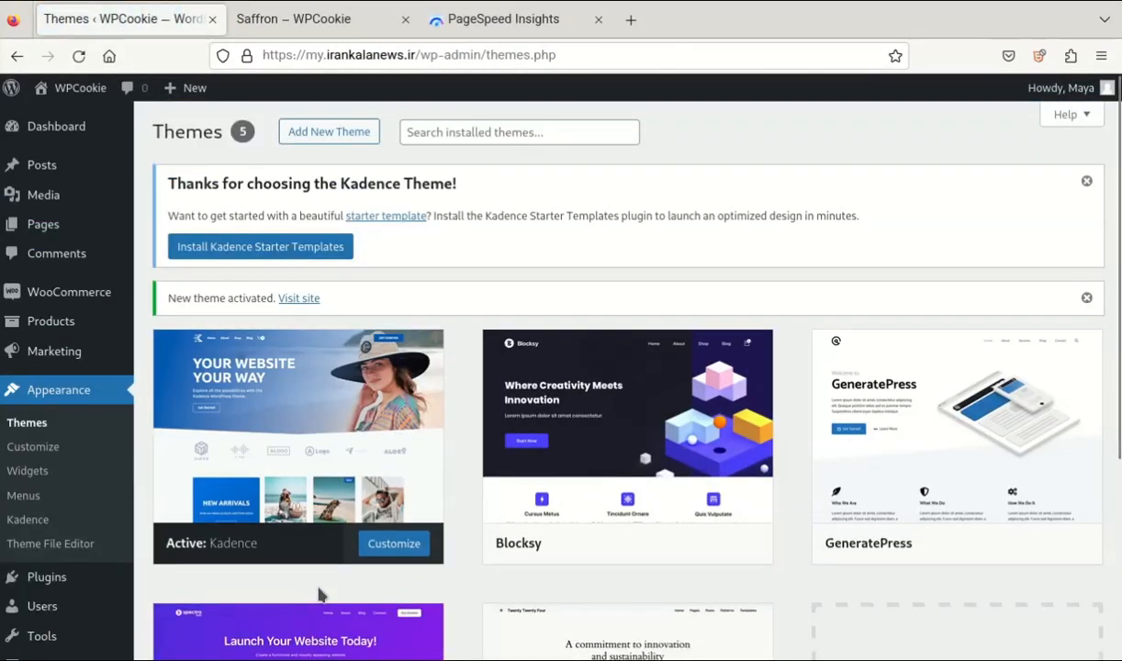
# Activate Kadence and view the saffron product page in its new design.
pyautogui.click(294, 18)
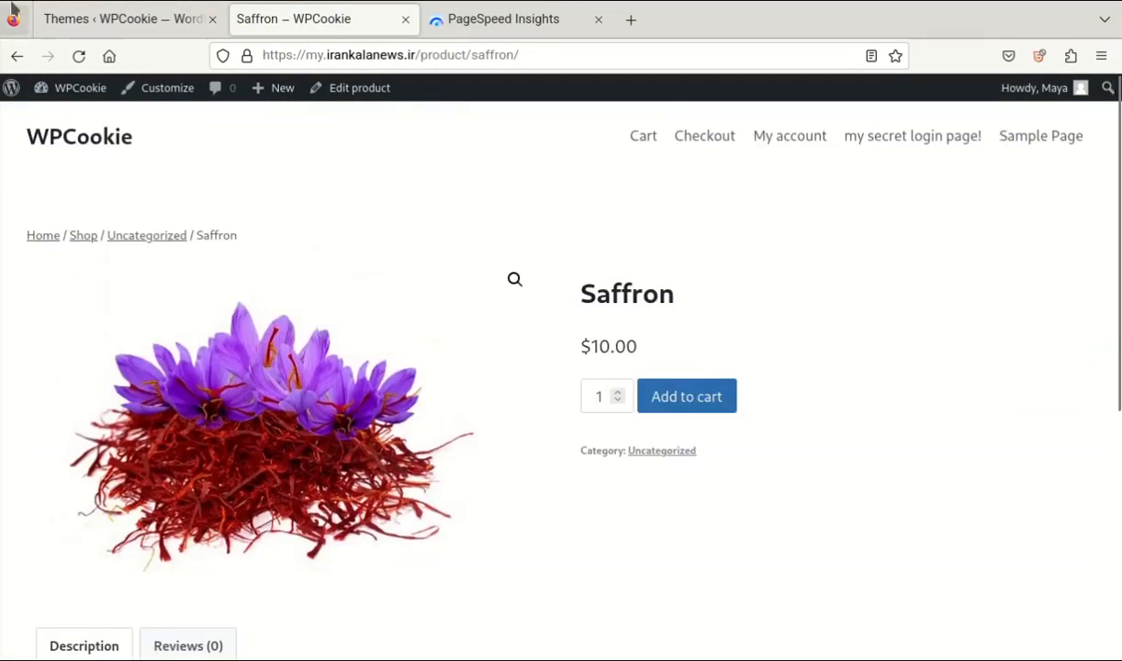
# Rerun Kadence PageSpeed tests, scoring mobile 96/93/100/86, then return to the themes list.
pyautogui.click(507, 18)
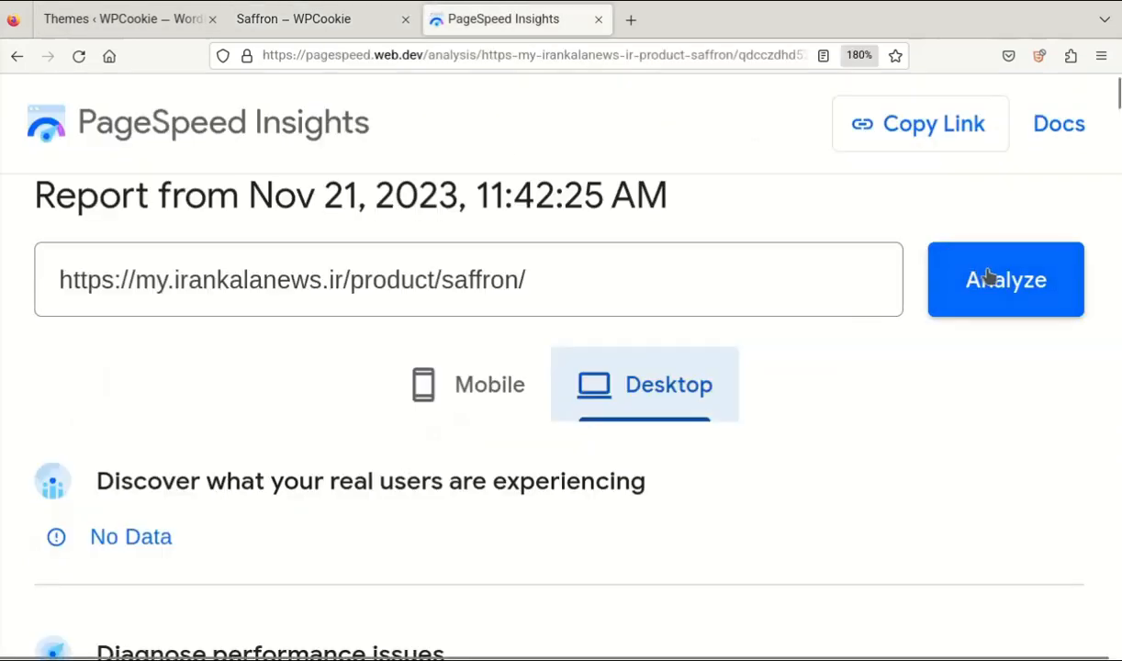
pyautogui.click(1005, 279)
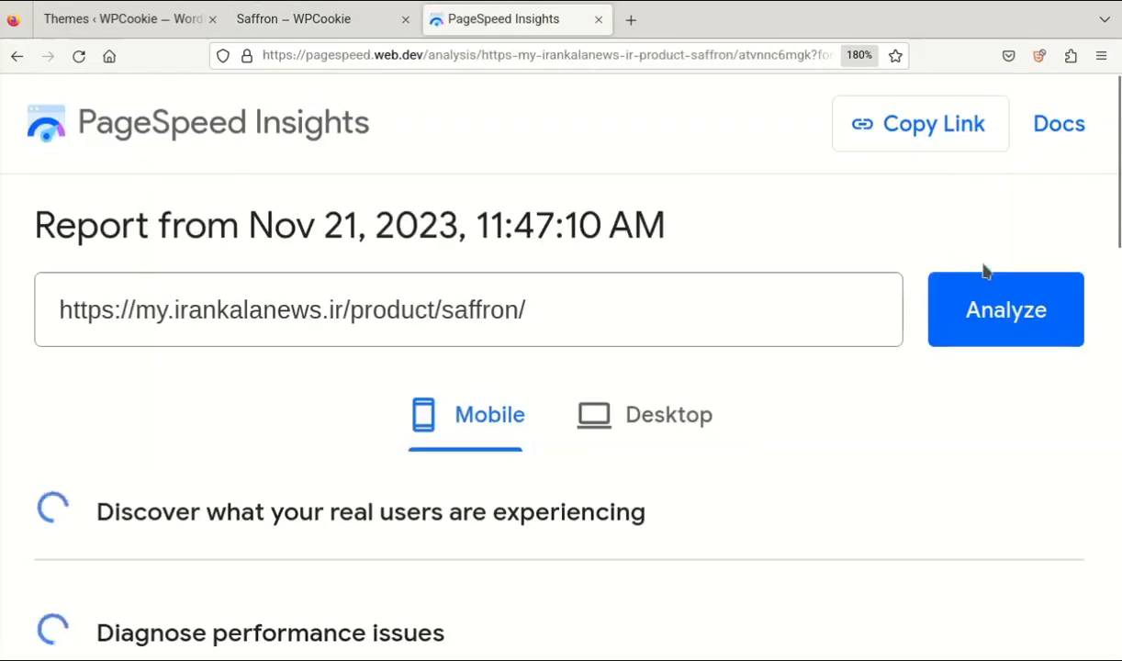
pyautogui.scroll(-3)
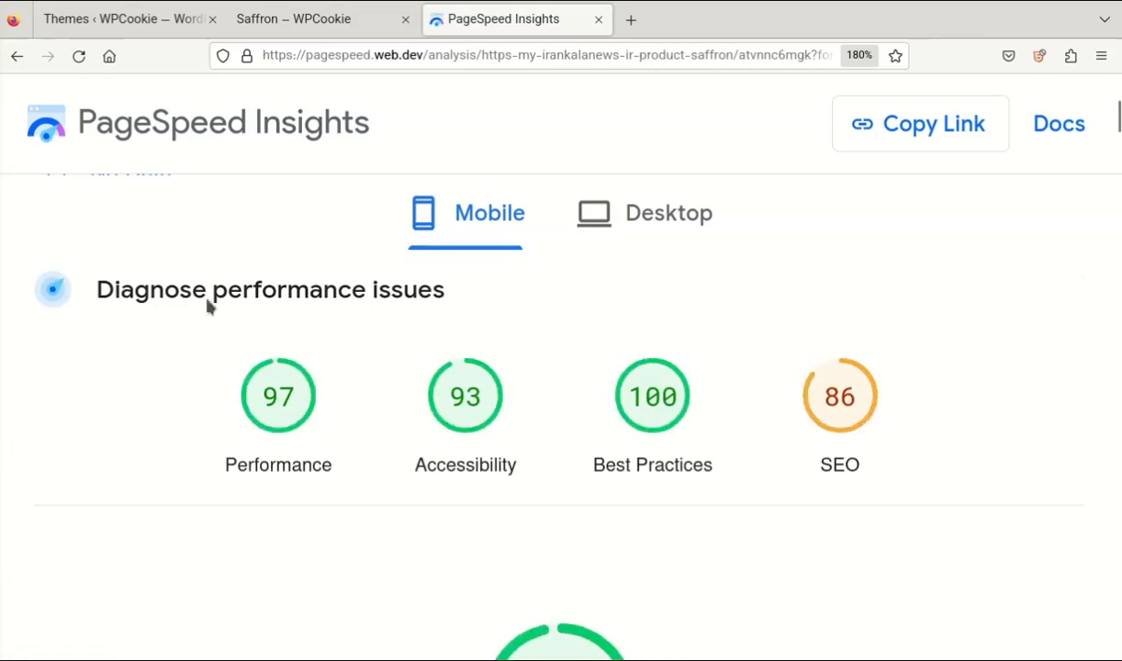
pyautogui.click(643, 212)
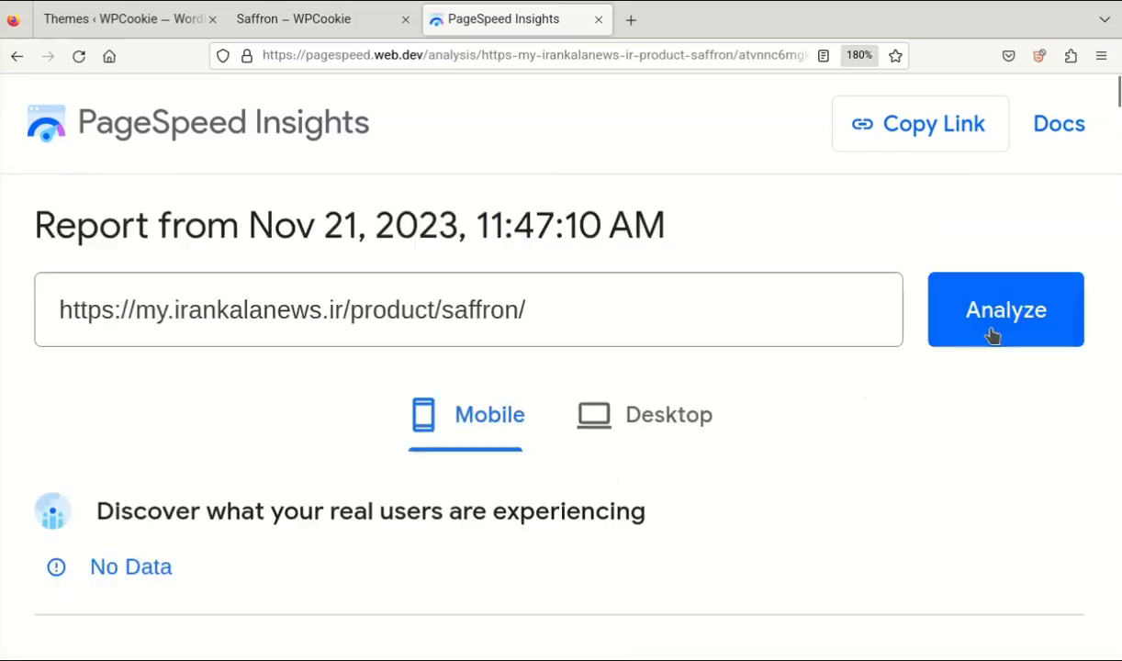
pyautogui.click(1005, 309)
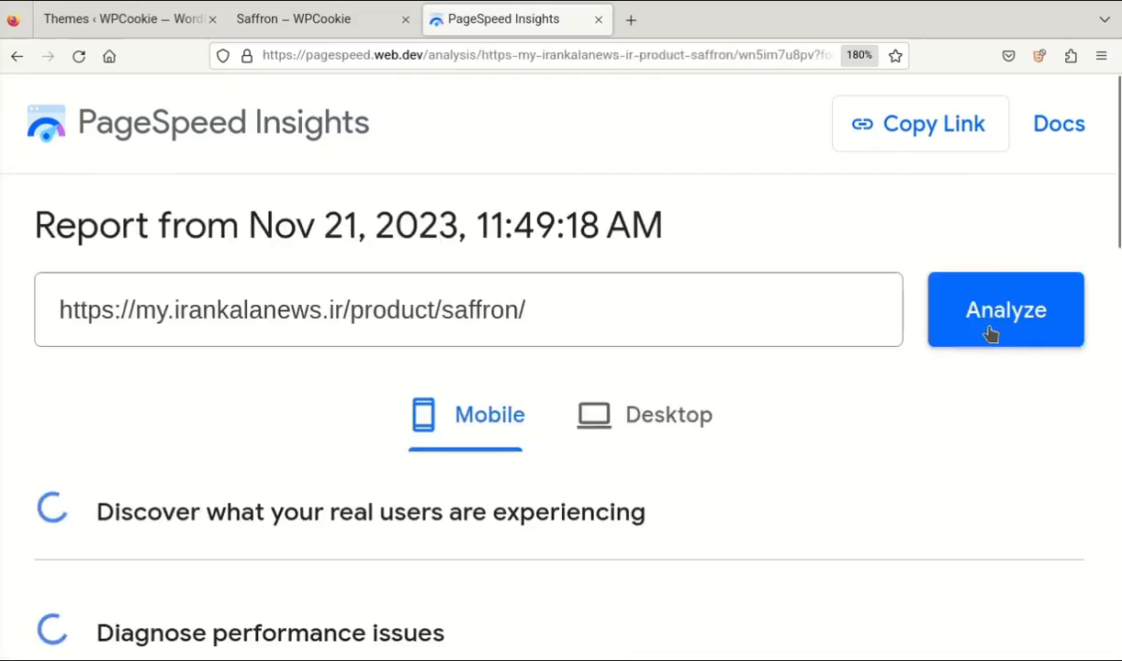
pyautogui.scroll(-3)
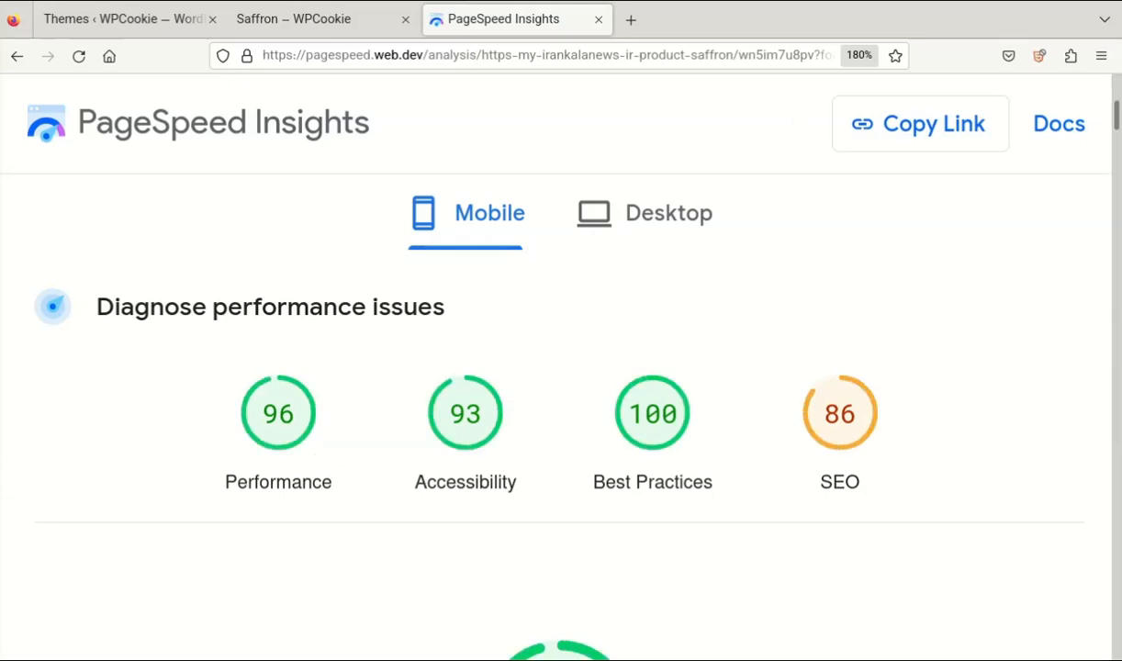
pyautogui.click(667, 212)
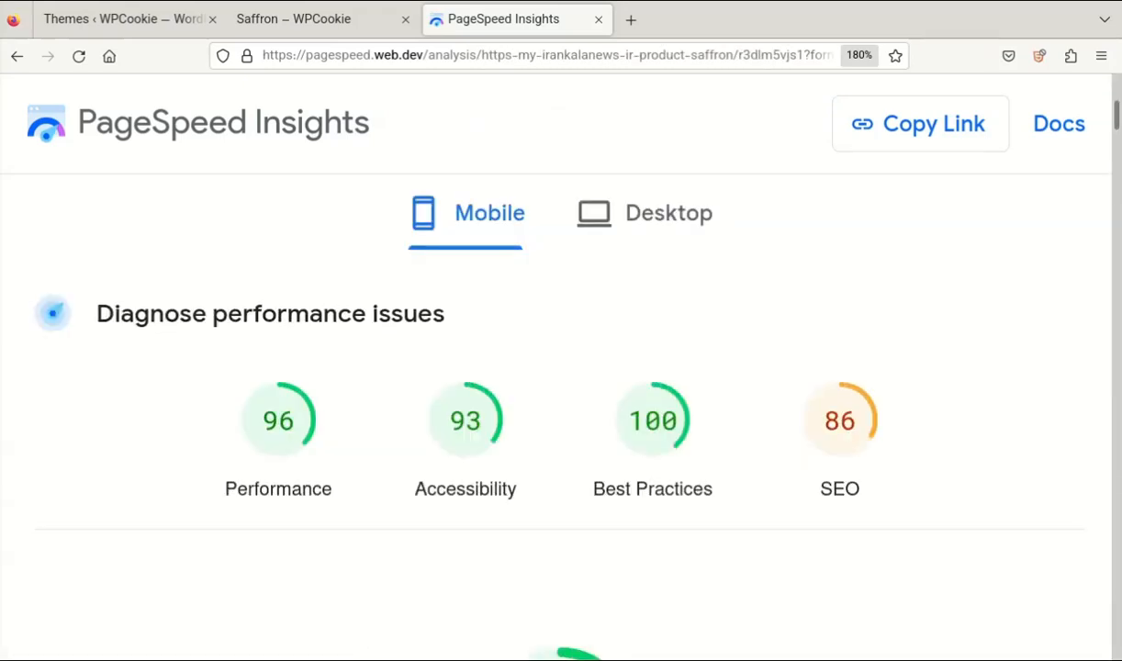
pyautogui.click(668, 212)
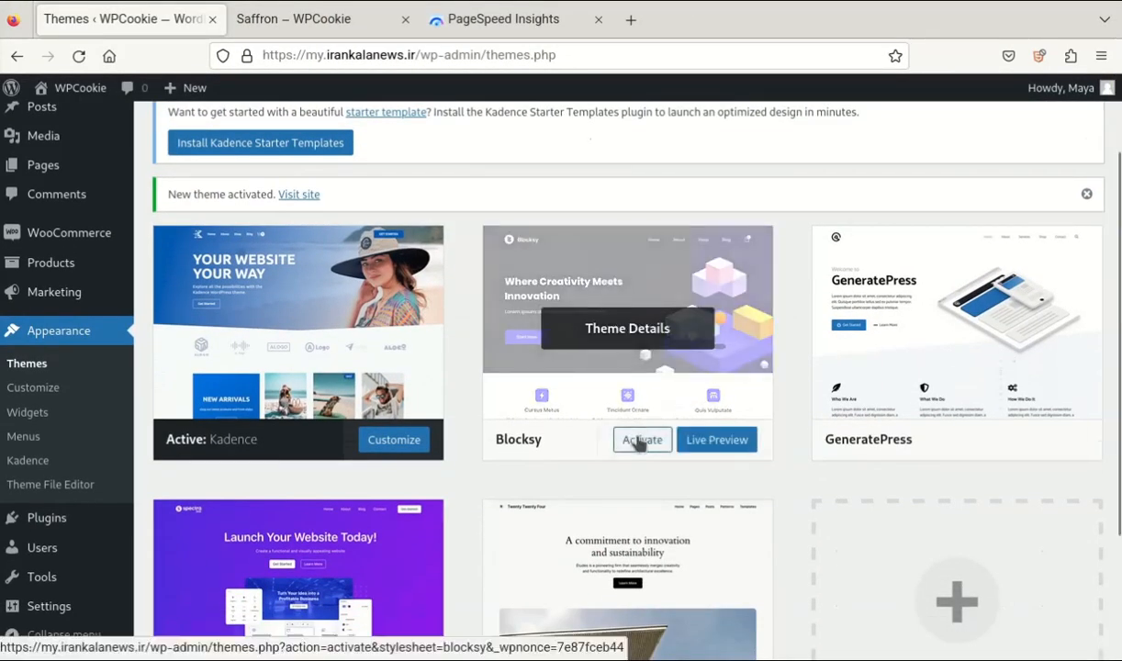
# Activate Blocksy, scroll through the saffron page, and return to the PageSpeed report.
pyautogui.click(641, 440)
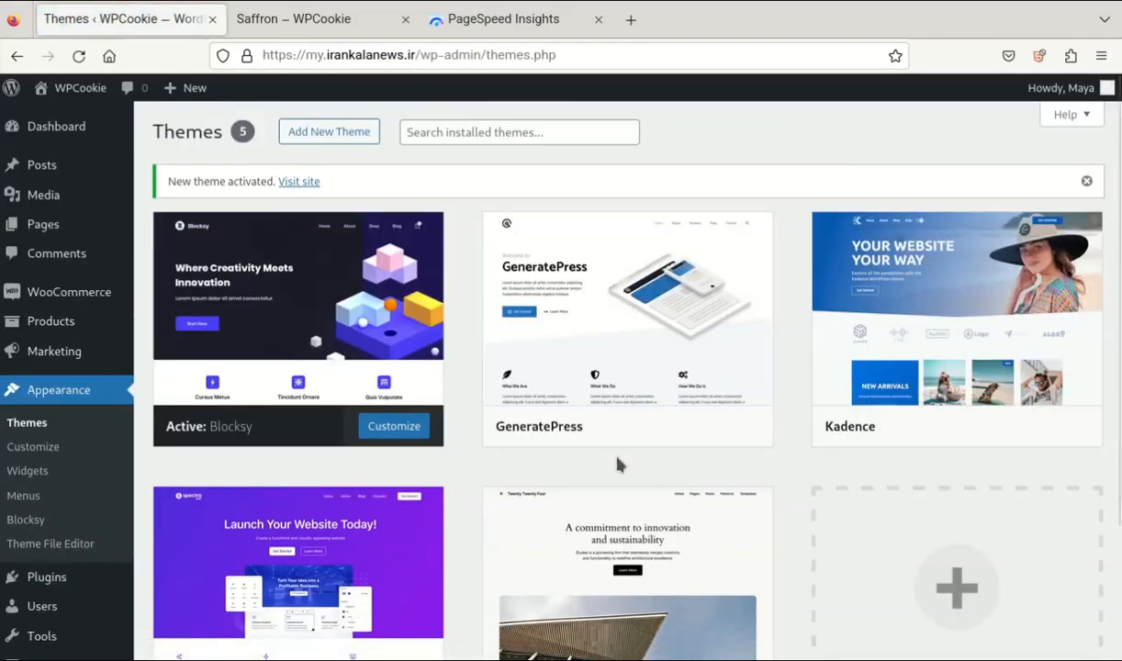
pyautogui.click(293, 19)
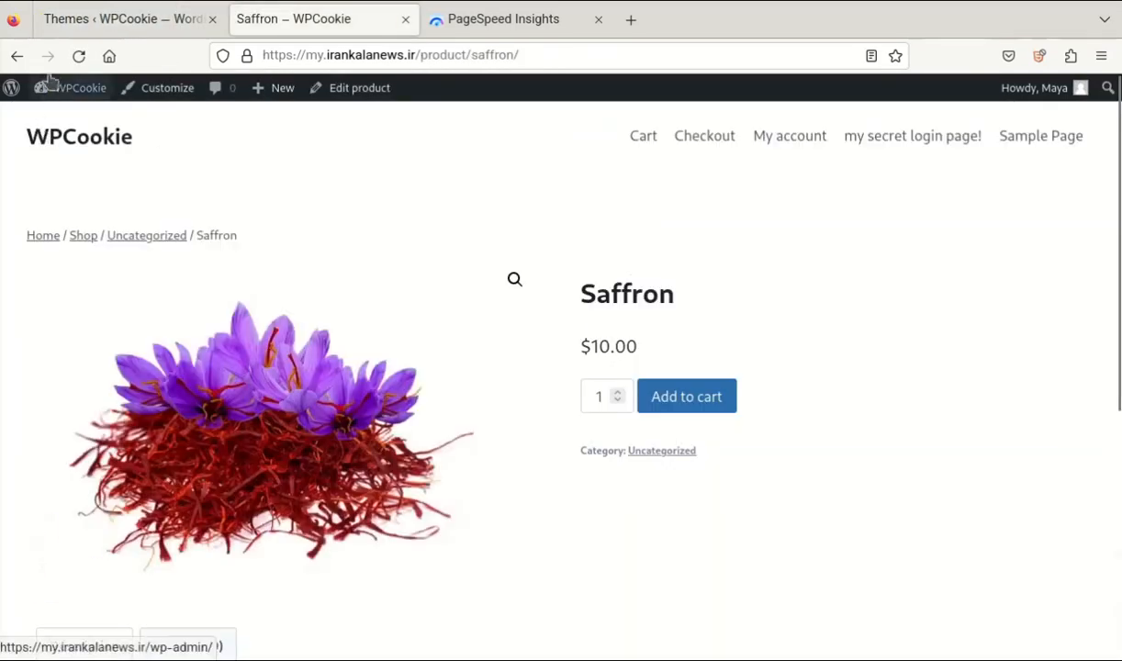
pyautogui.scroll(-3)
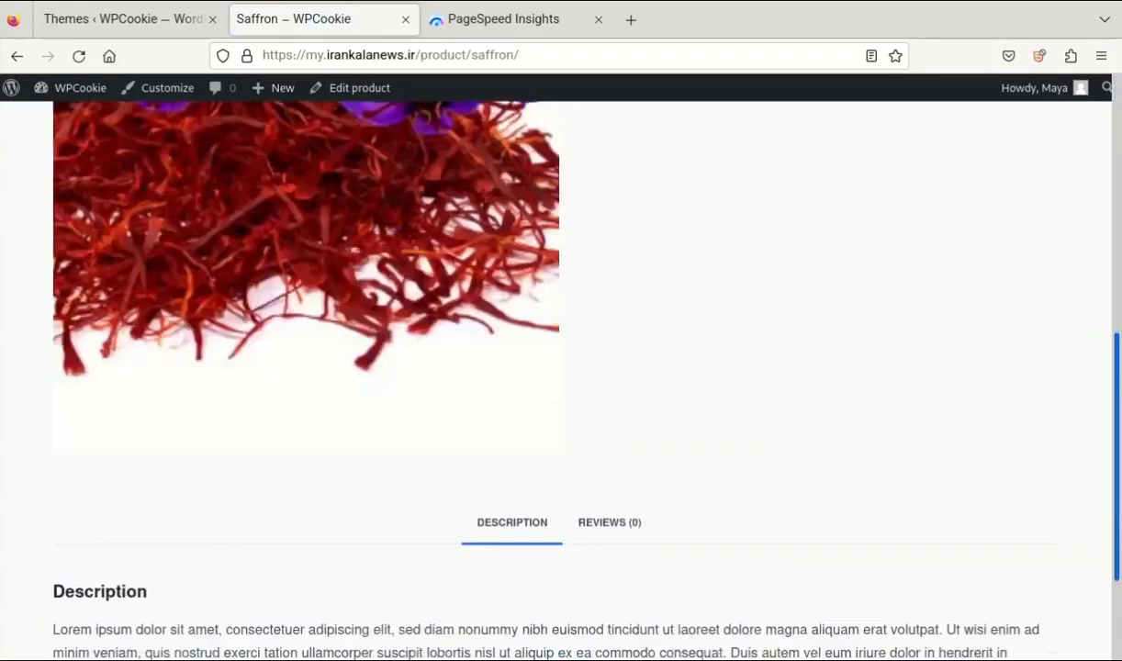
pyautogui.scroll(3)
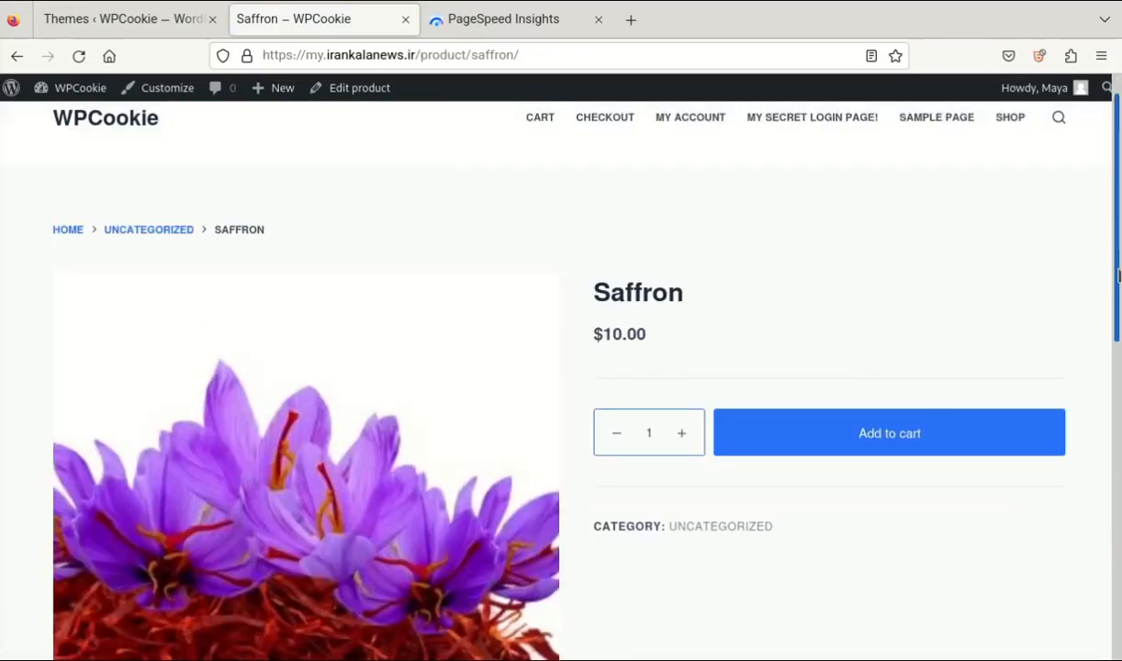
pyautogui.click(503, 18)
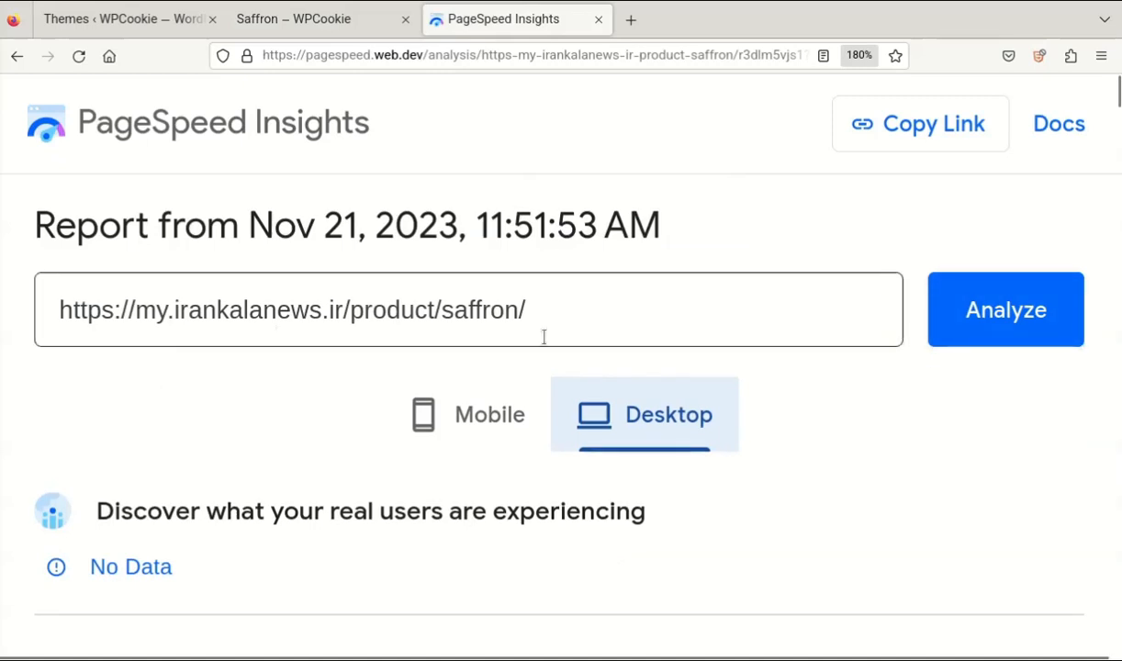
# Rerun Blocksy PageSpeed tests: mobile 98/88/100/86, desktop 99/89/100/83; return to themes.
pyautogui.click(1006, 310)
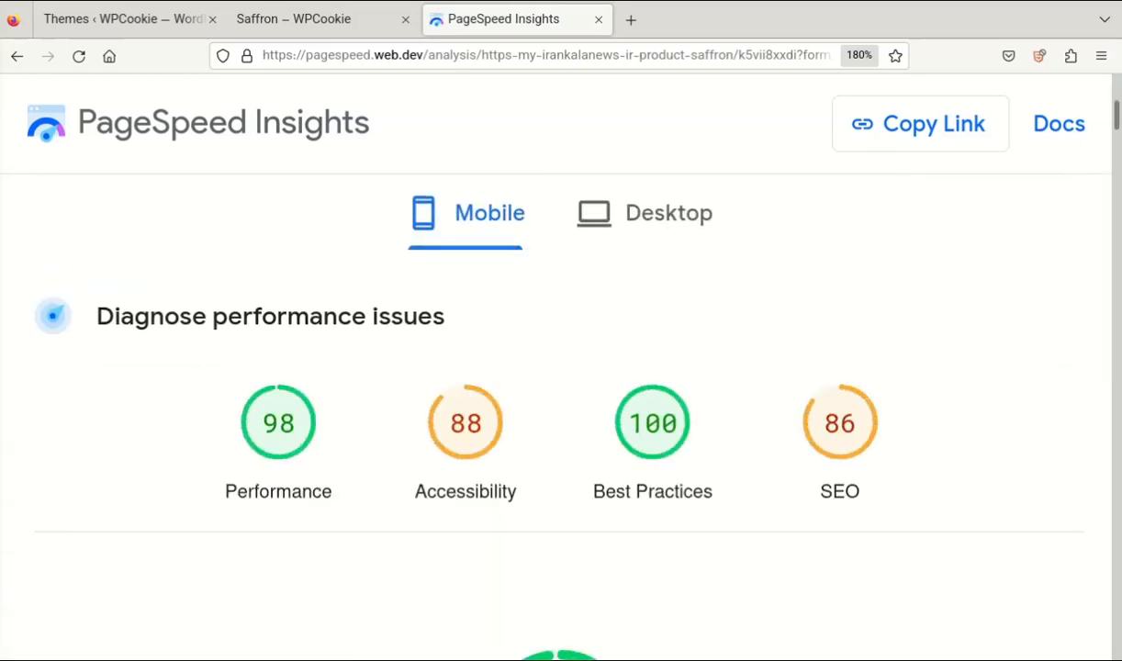
pyautogui.moveTo(626, 217)
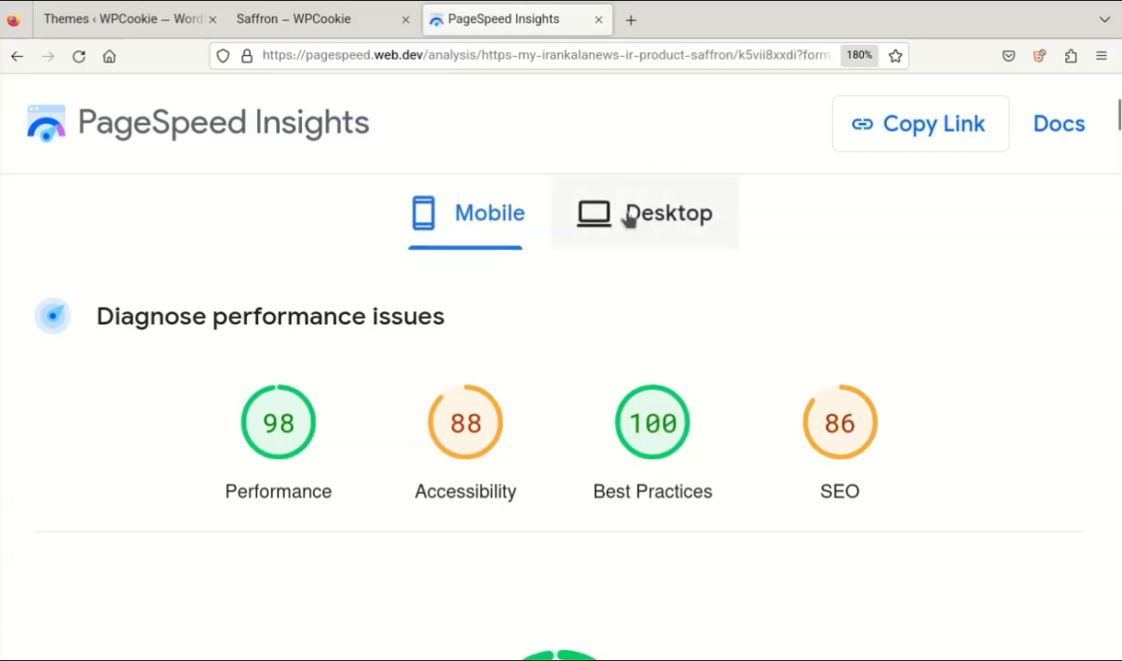
pyautogui.click(667, 212)
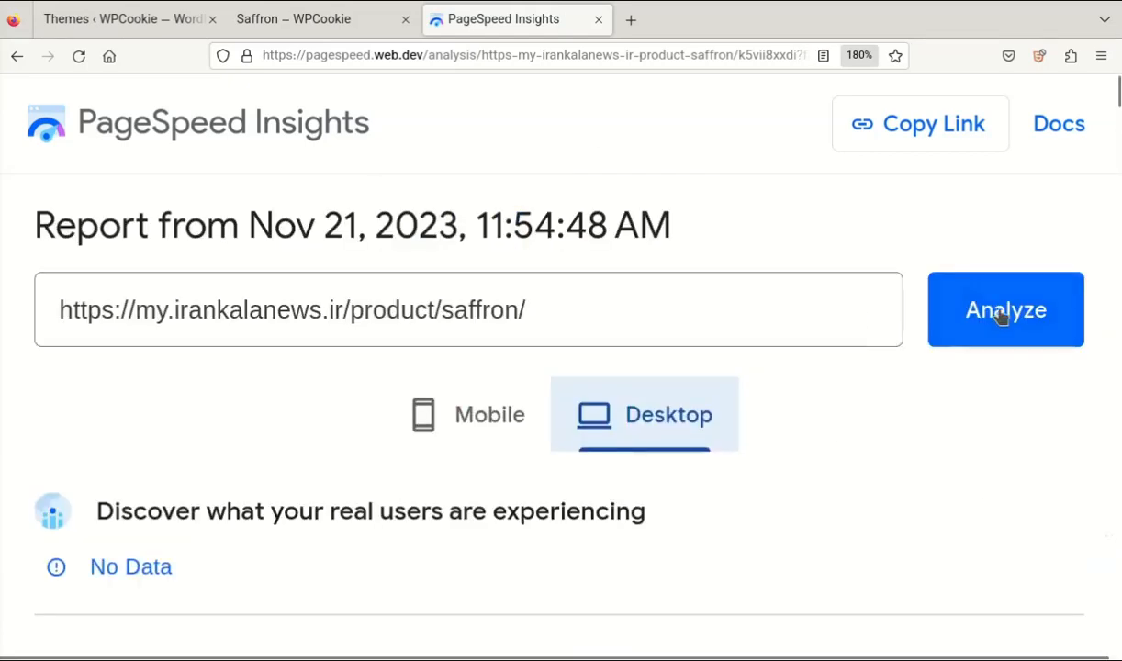
pyautogui.click(1005, 309)
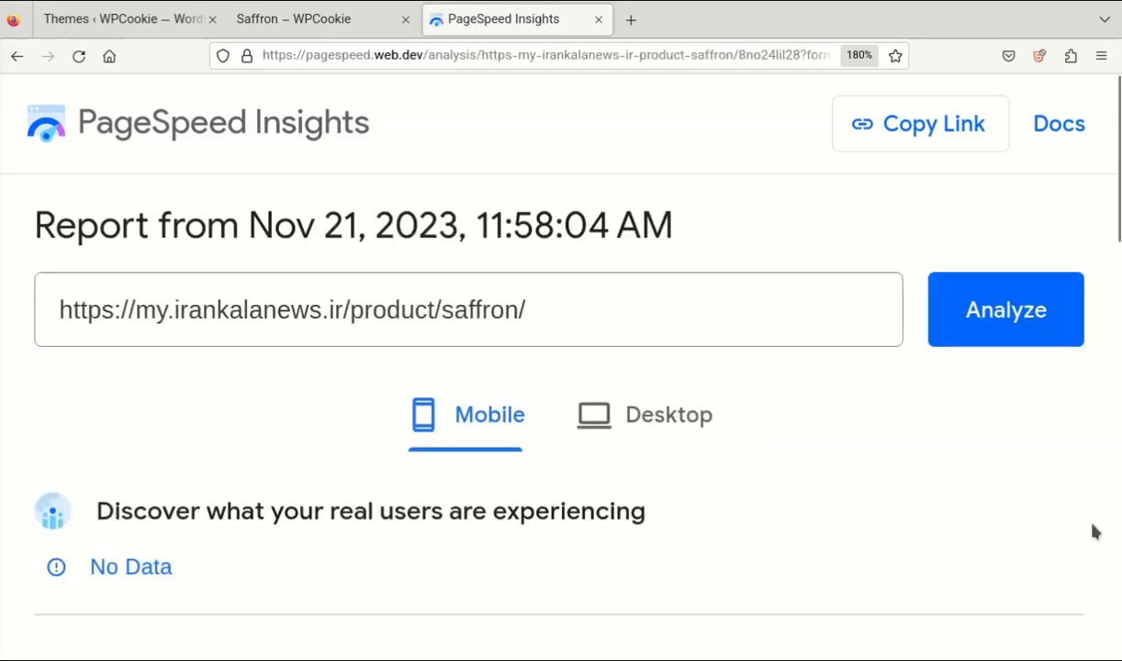
pyautogui.scroll(-3)
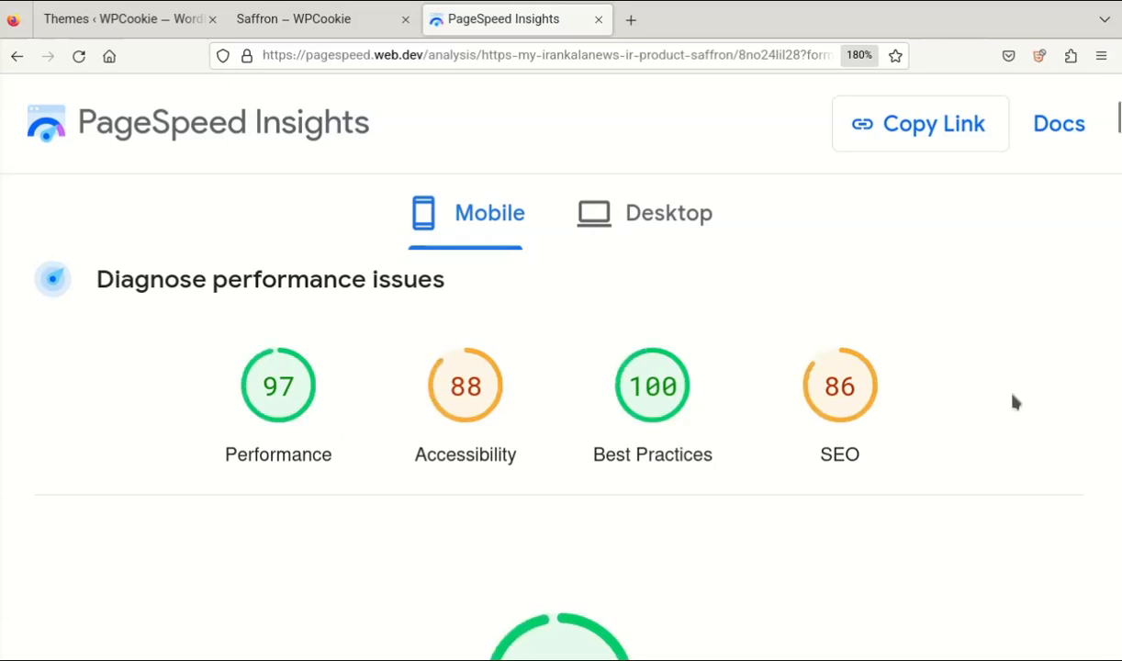
pyautogui.click(668, 212)
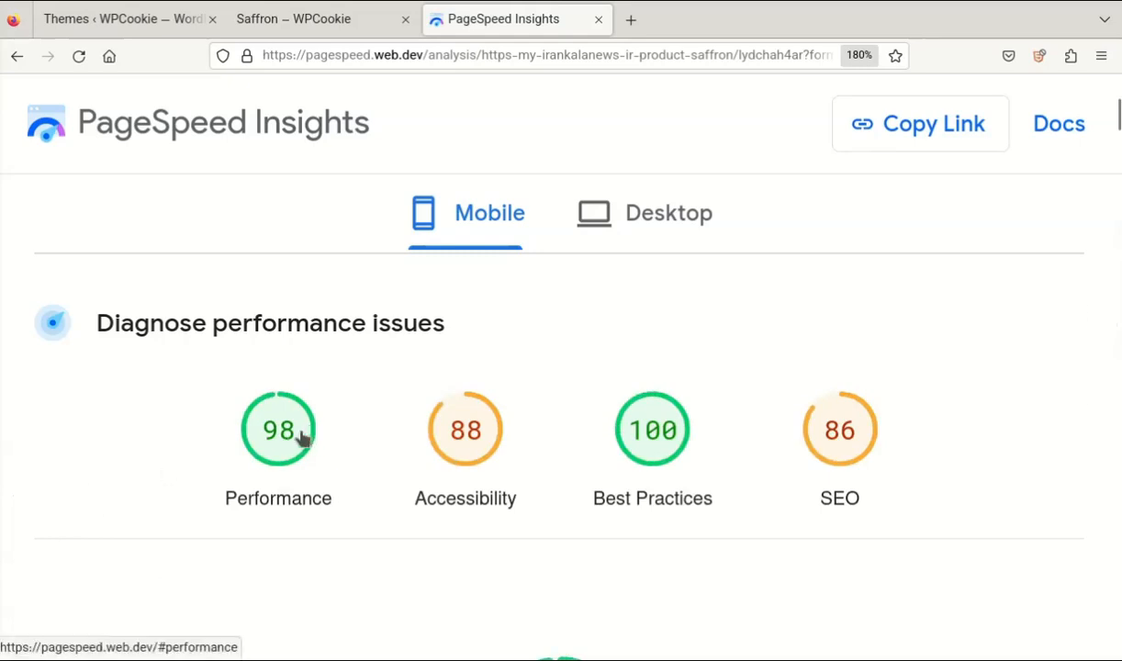
pyautogui.click(668, 212)
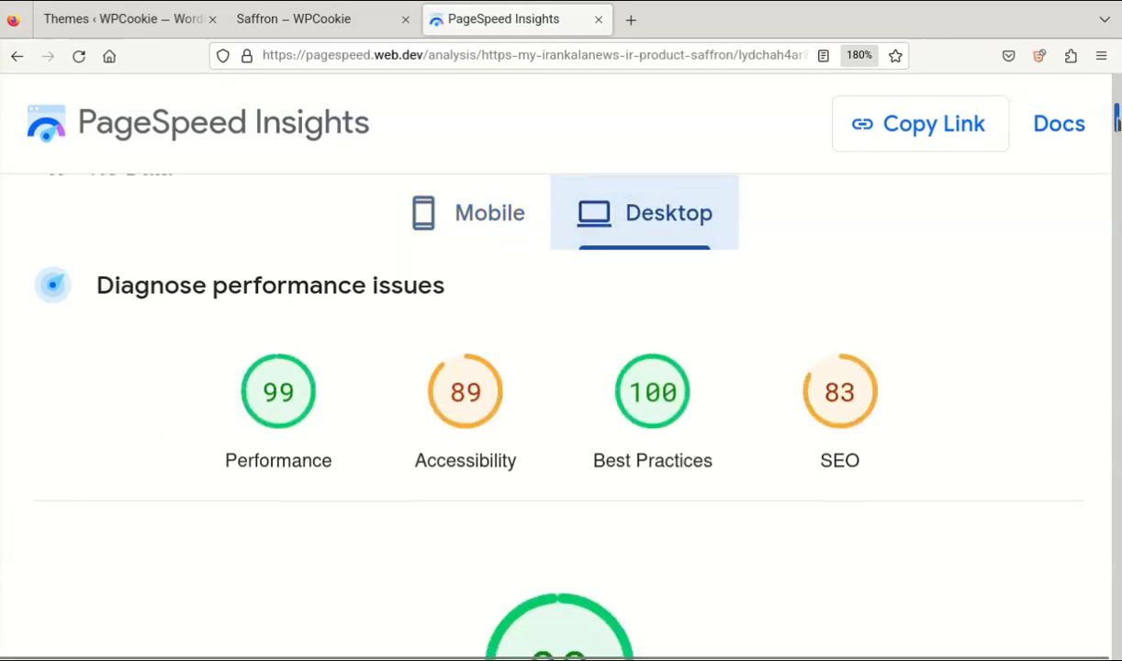
pyautogui.click(119, 18)
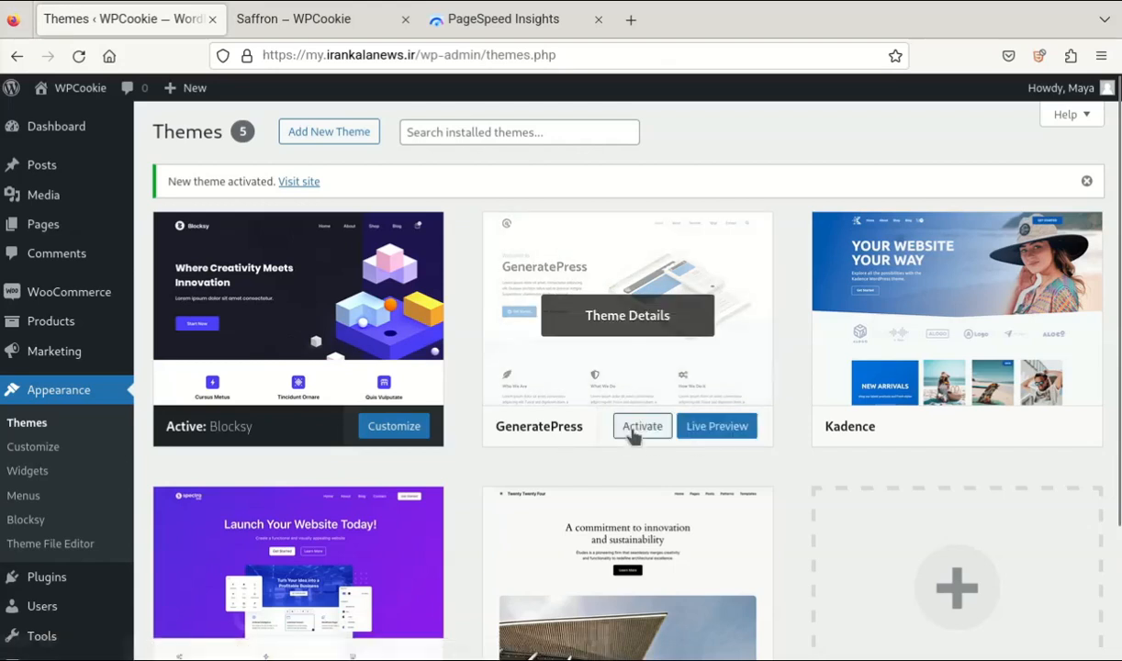
# Activate GeneratePress, scroll through the saffron page, and return to the PageSpeed report.
pyautogui.click(642, 426)
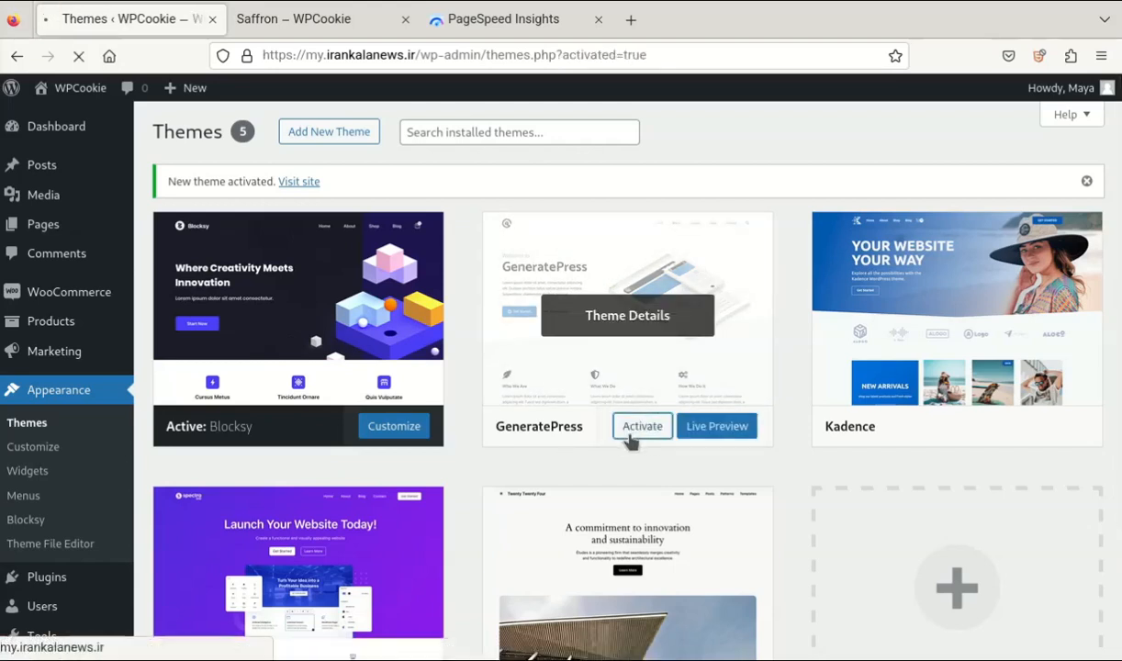
pyautogui.click(317, 19)
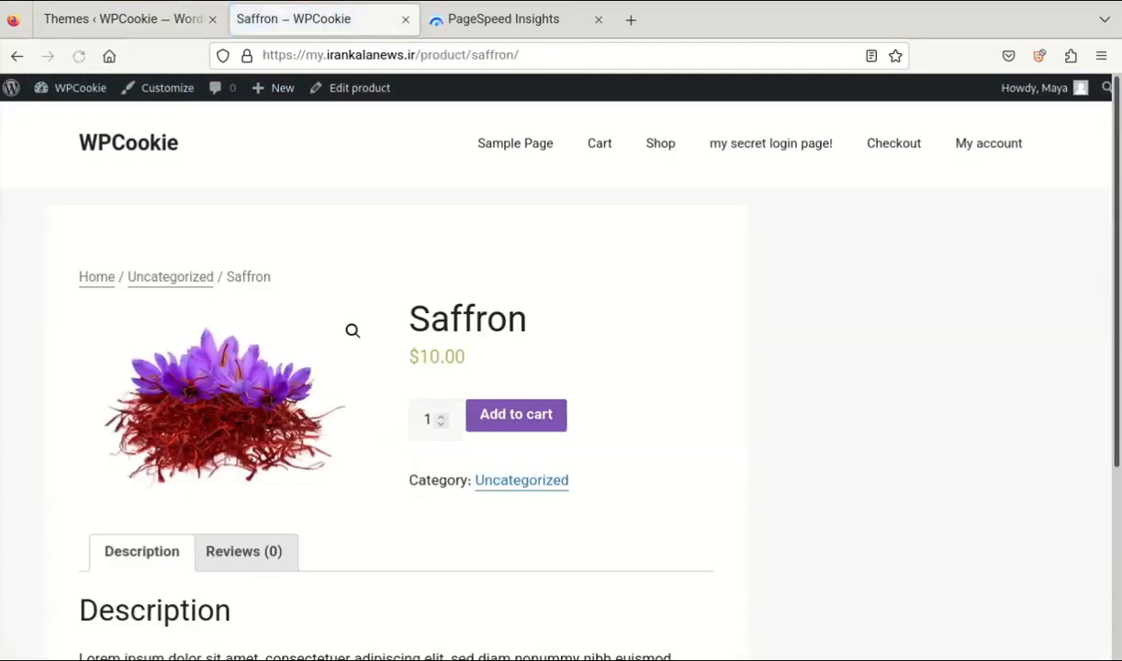
pyautogui.scroll(-3)
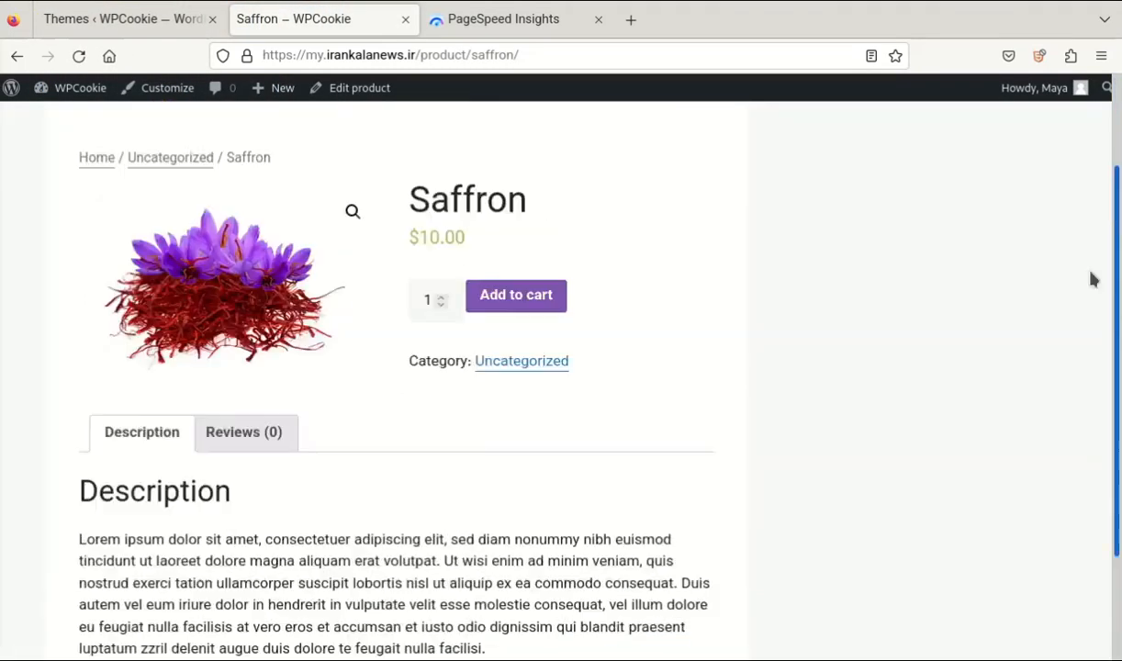
pyautogui.scroll(3)
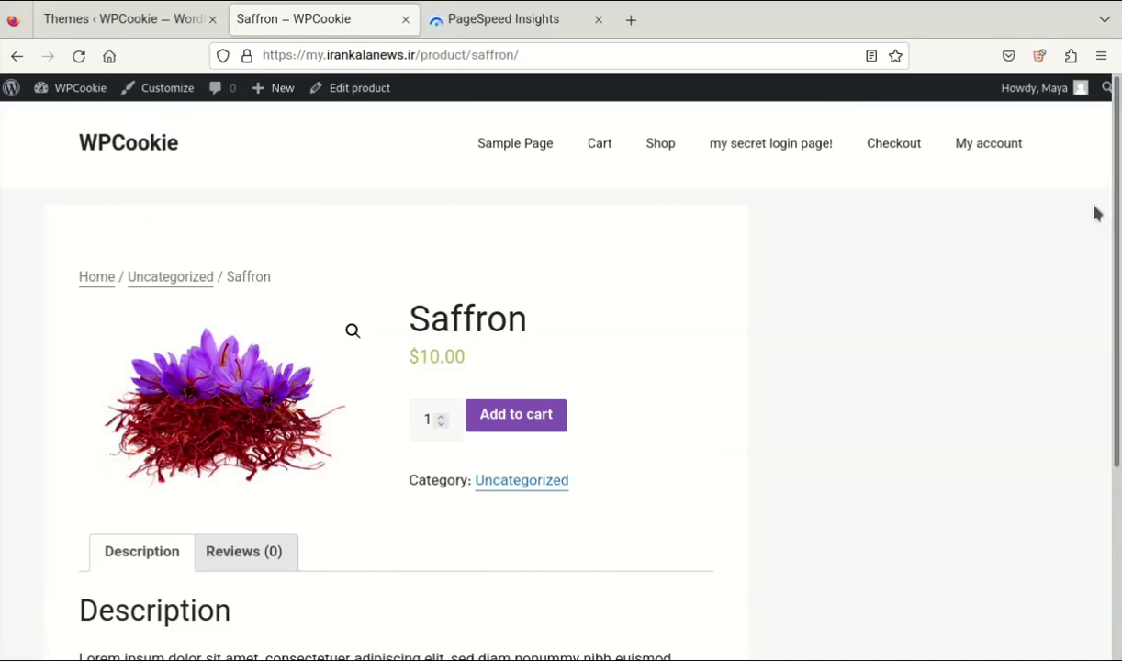
pyautogui.click(511, 18)
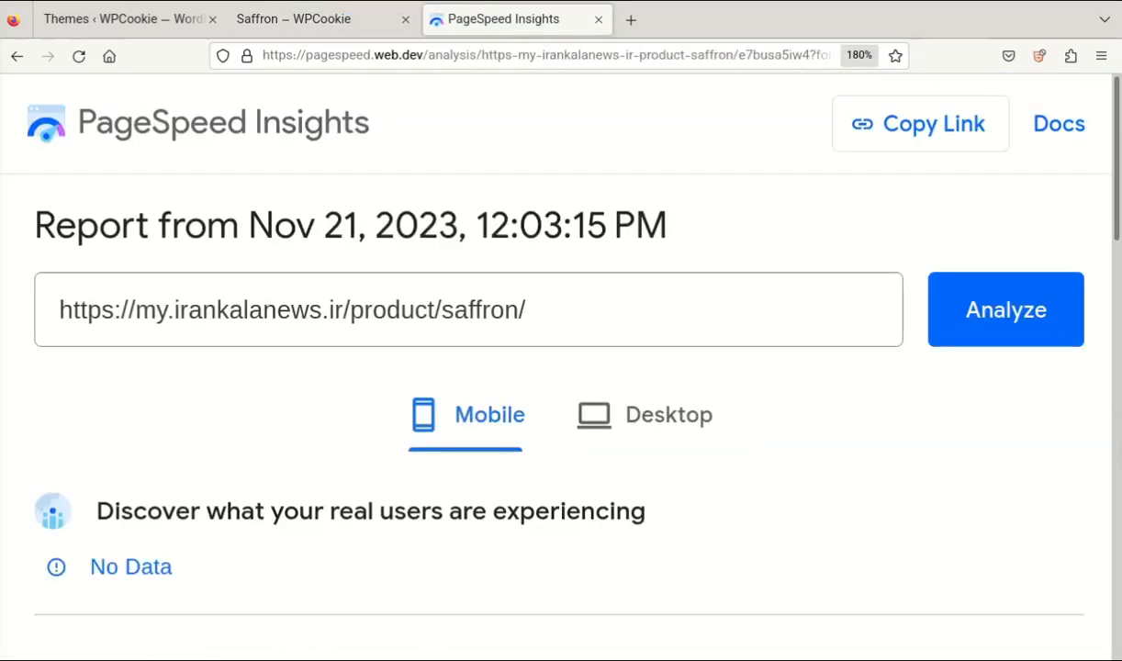
# Rerun GeneratePress PageSpeed tests: mobile 98/92/100/86, desktop 99/93/100/83.
pyautogui.scroll(-3)
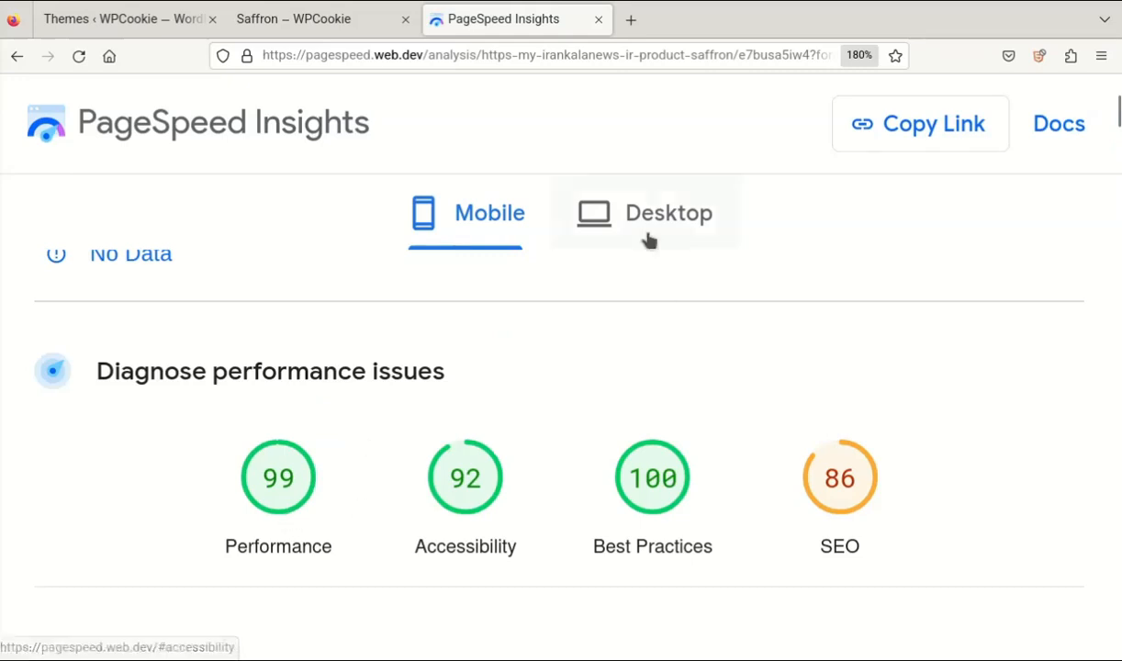
pyautogui.click(667, 212)
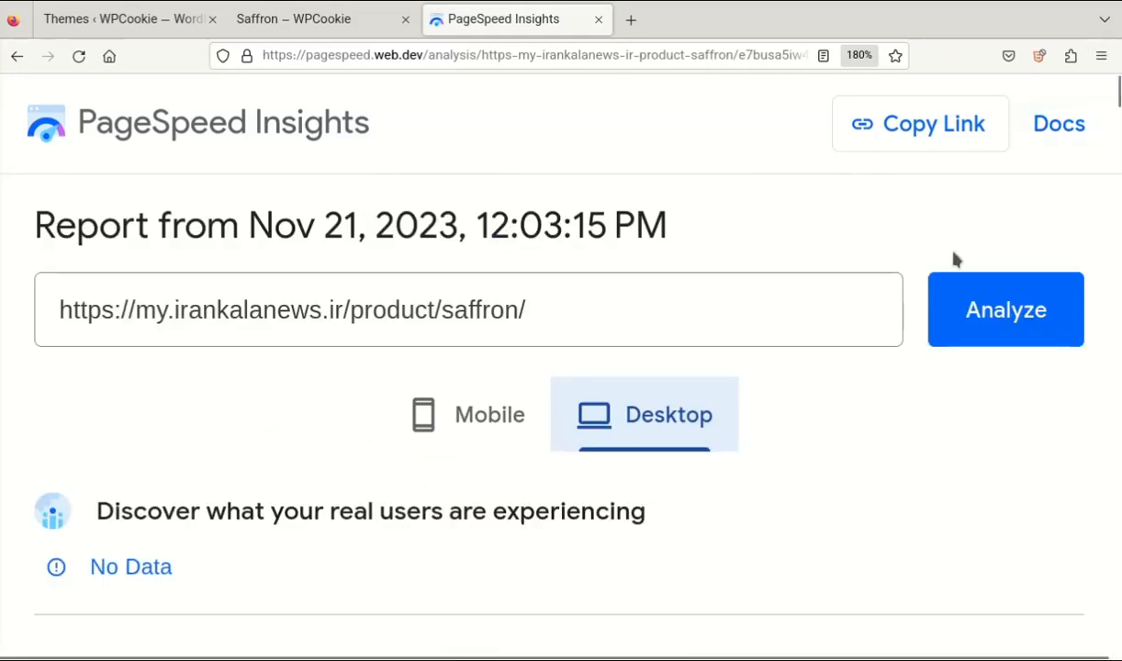
pyautogui.click(1006, 309)
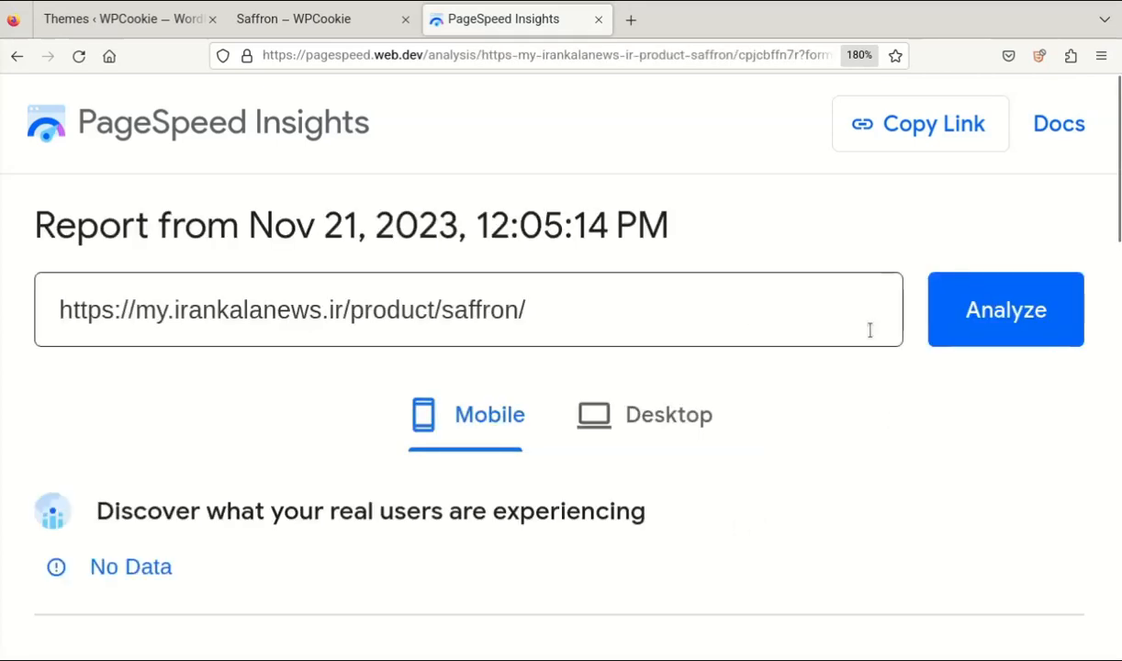
pyautogui.scroll(-3)
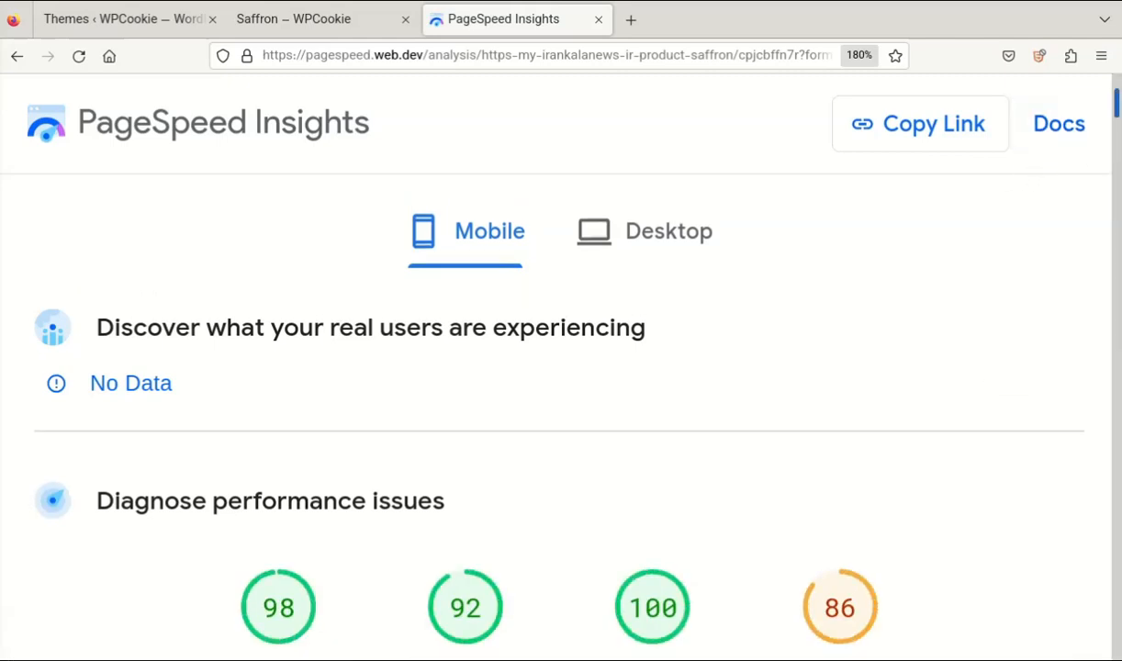
pyautogui.scroll(-3)
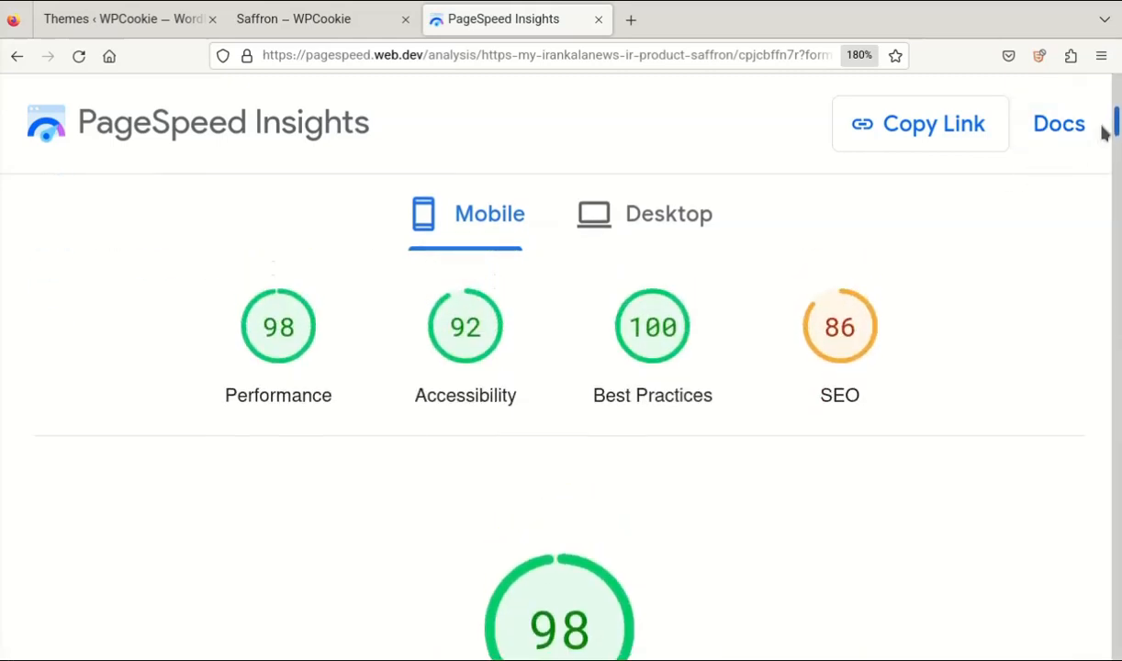
pyautogui.click(668, 213)
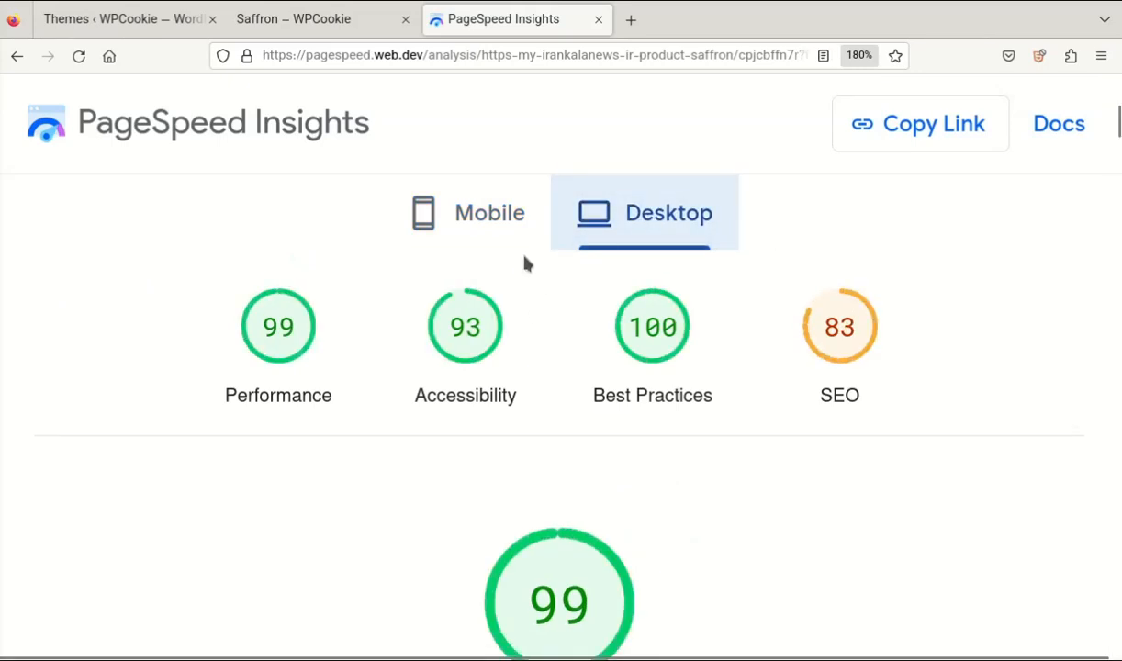
pyautogui.click(489, 212)
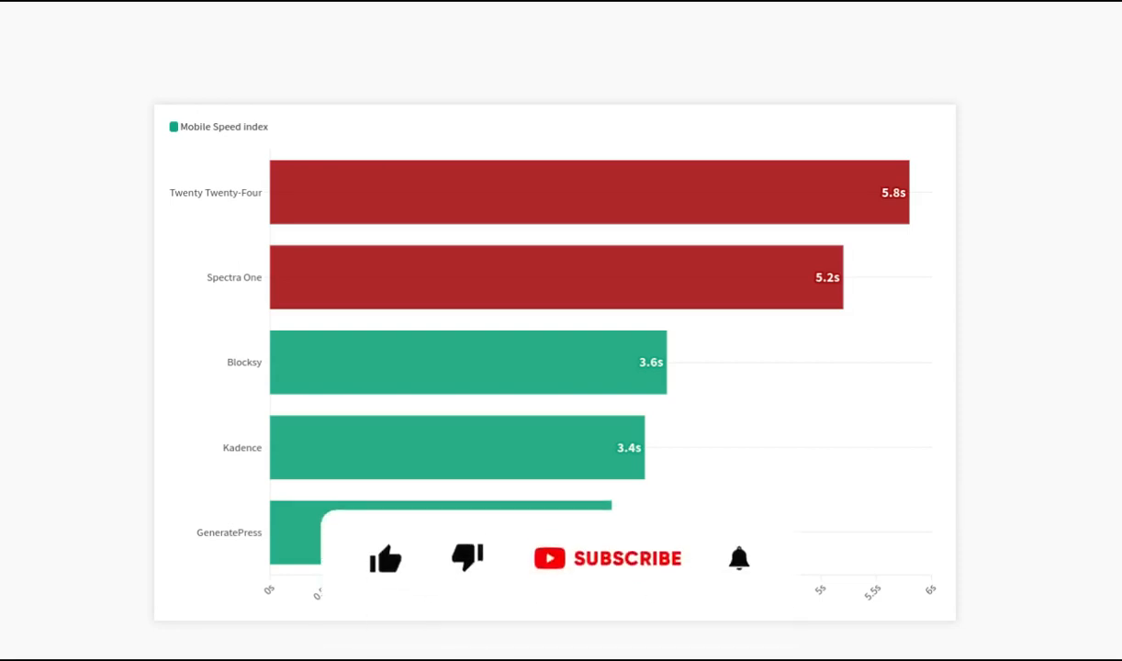
# Bring up the Mobile Speed Index bar chart comparing Twenty Twenty-Four, Spectra One, Blocksy and Kadence.
pyautogui.click(388, 558)
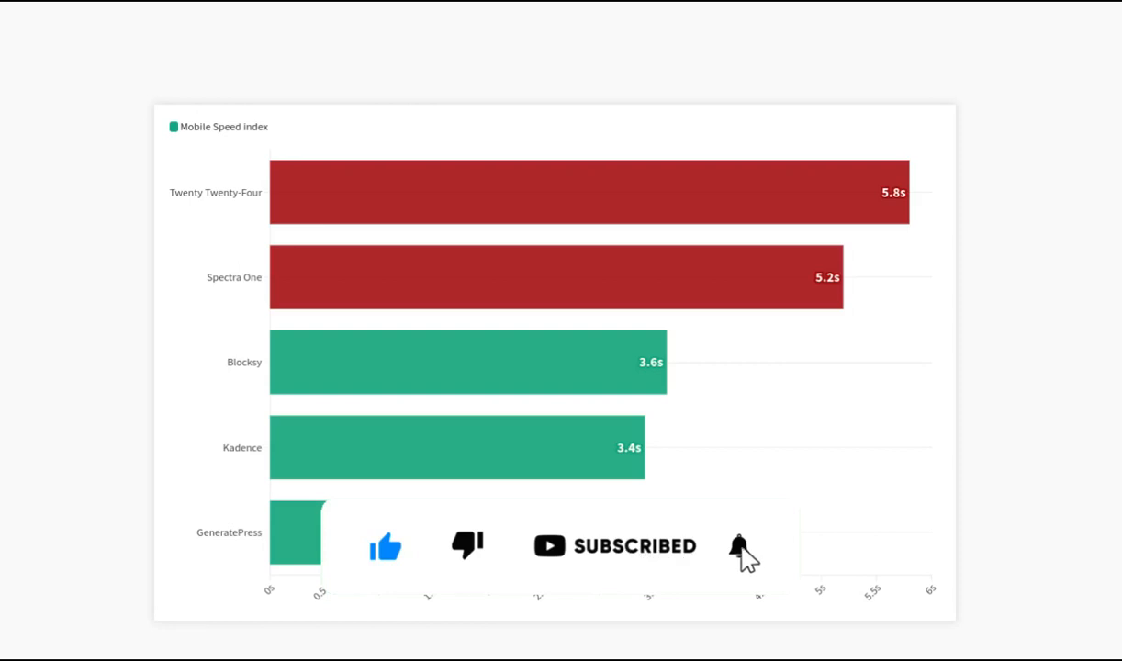
pyautogui.click(739, 547)
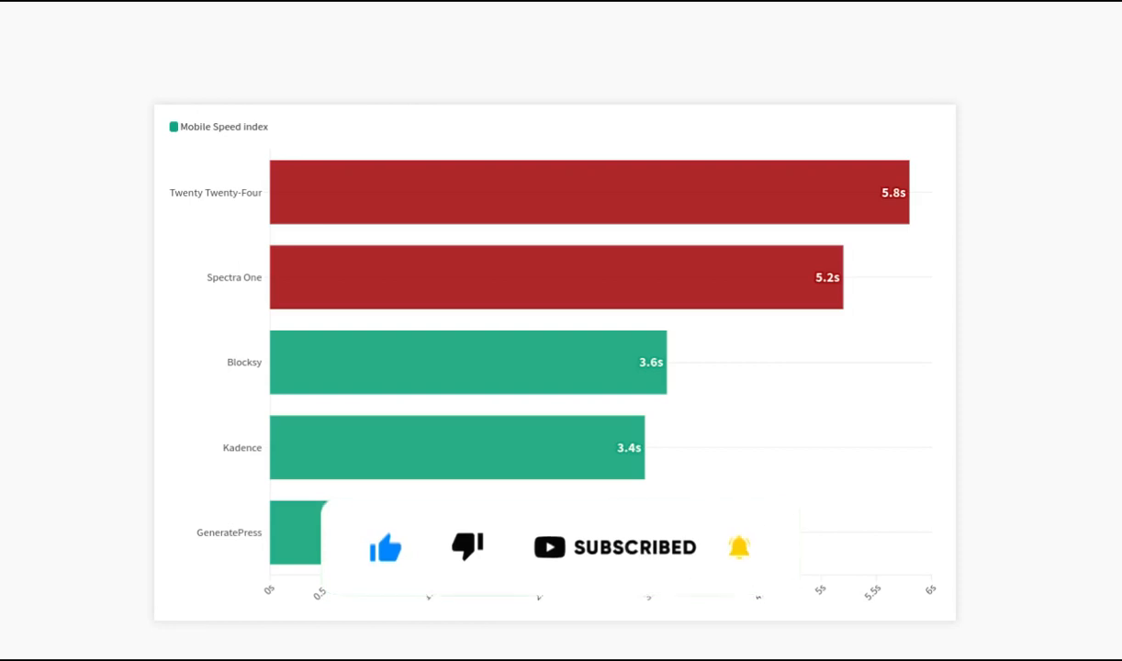